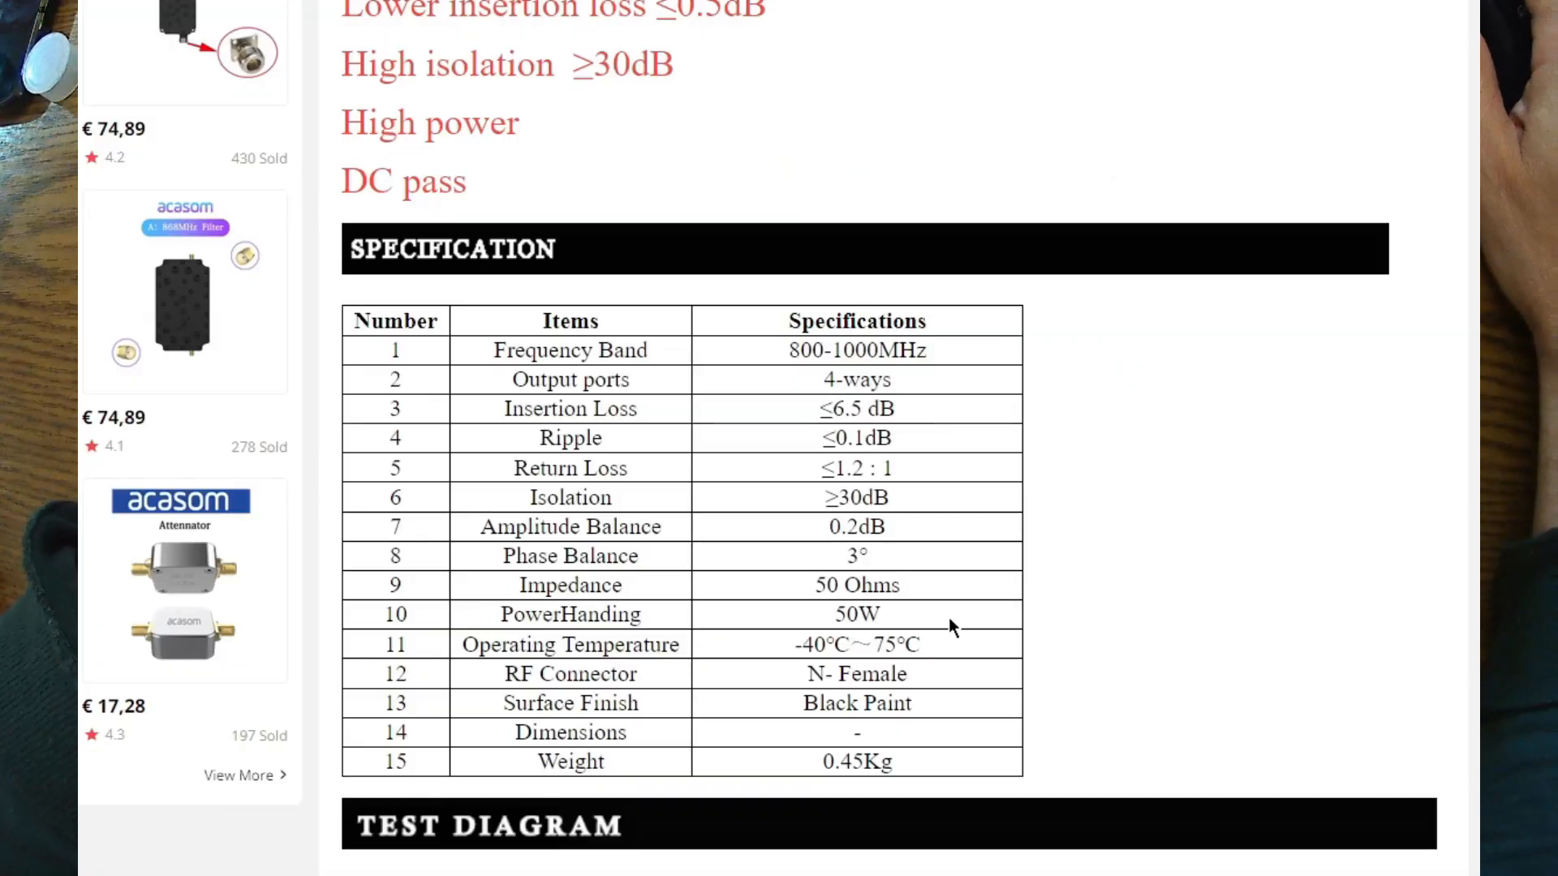
mouse_move(1254, 717)
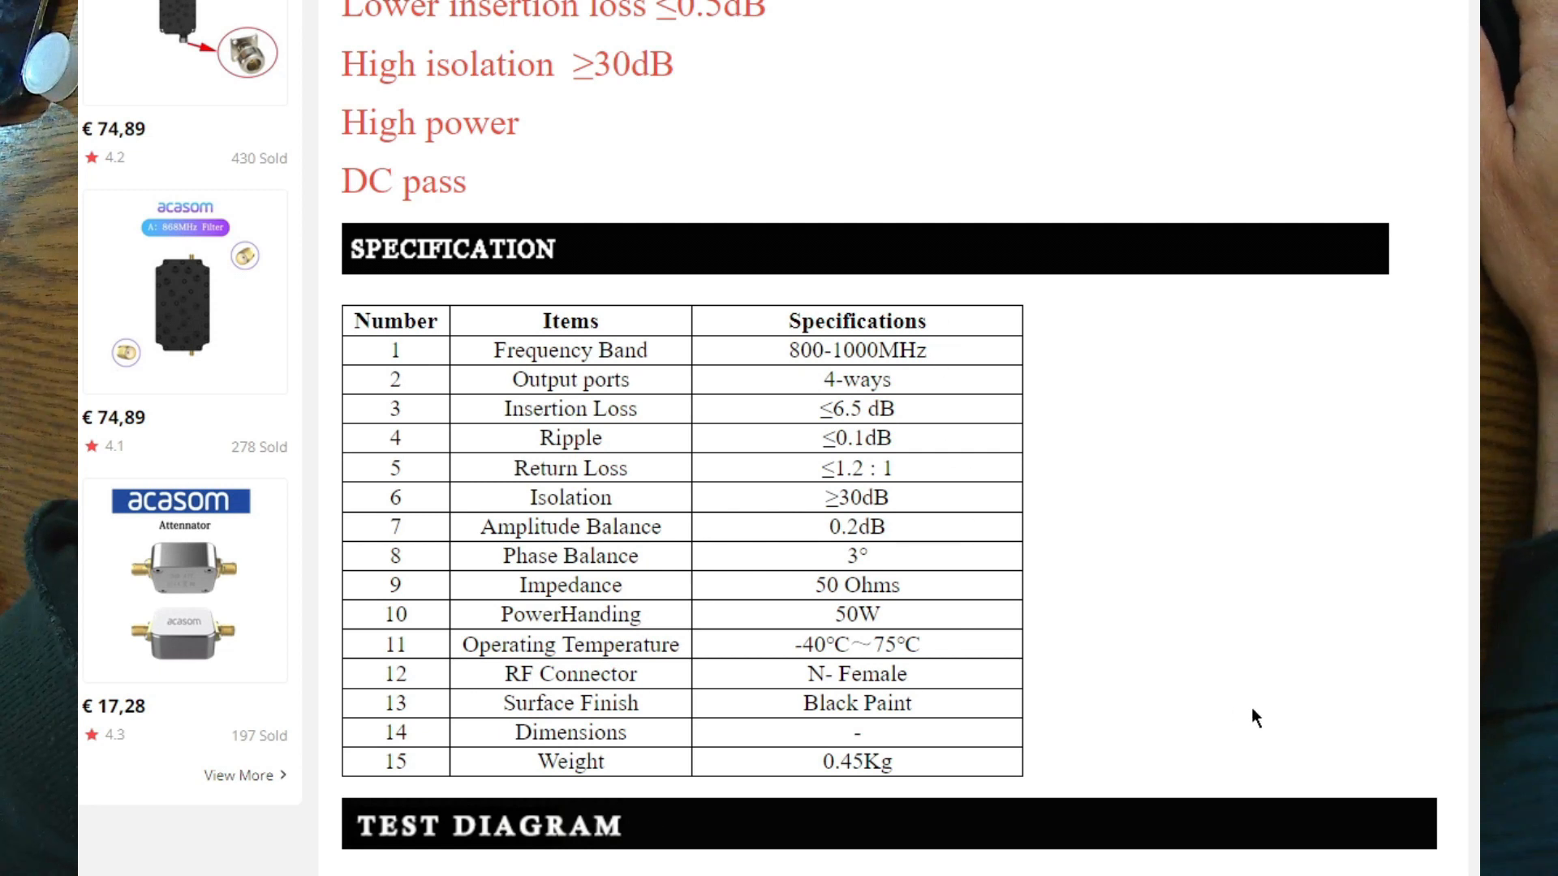
mouse_move(1223, 727)
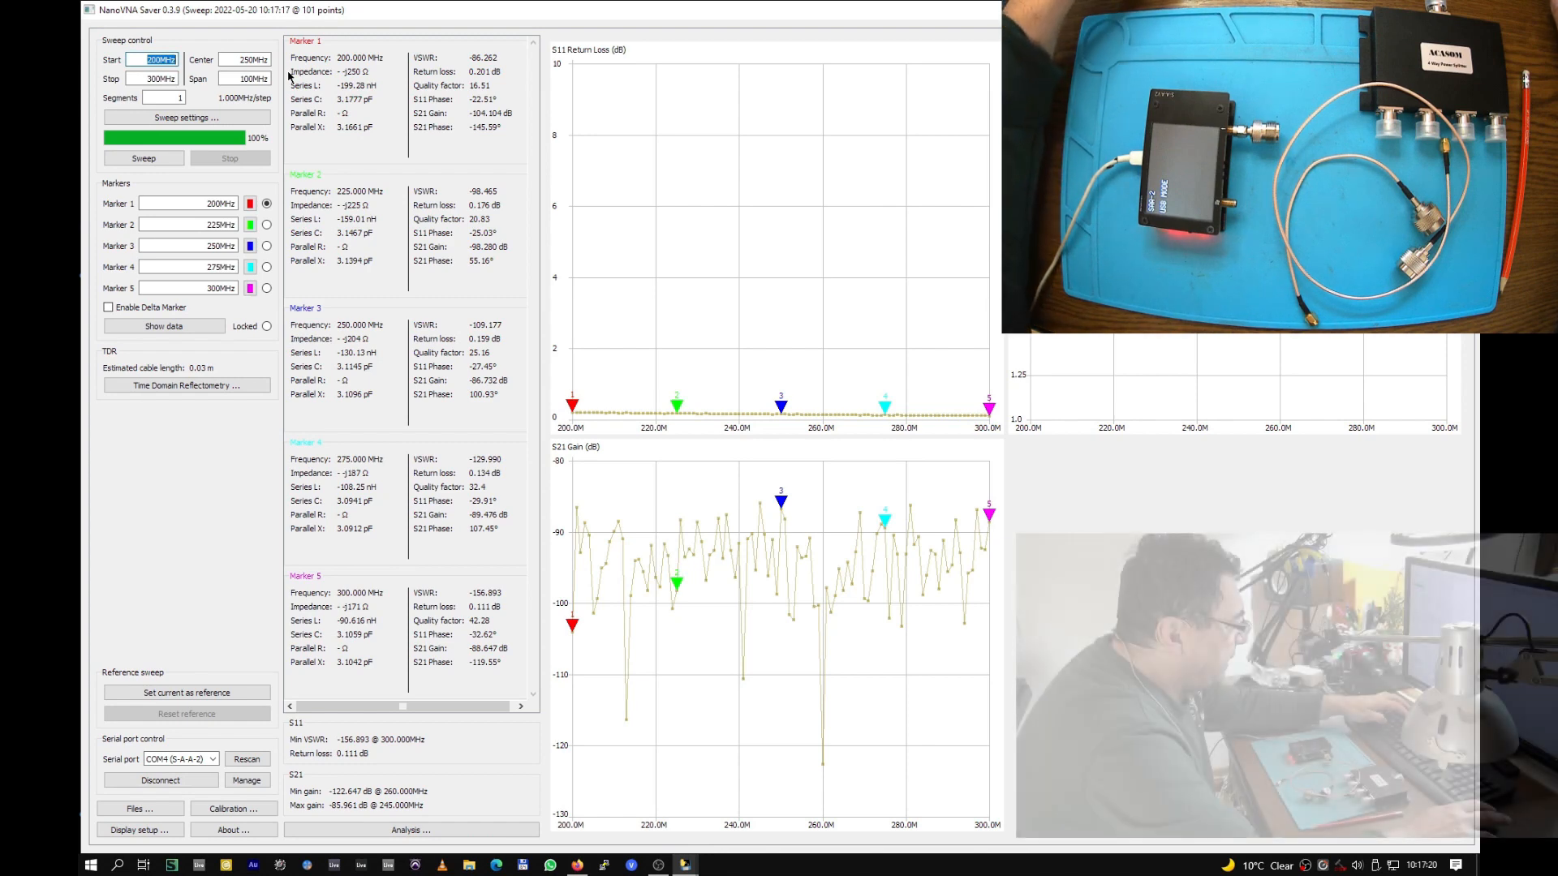
- Enter 820 MHz as the sweep start frequency
text(820m)
click(152, 77)
text(900m)
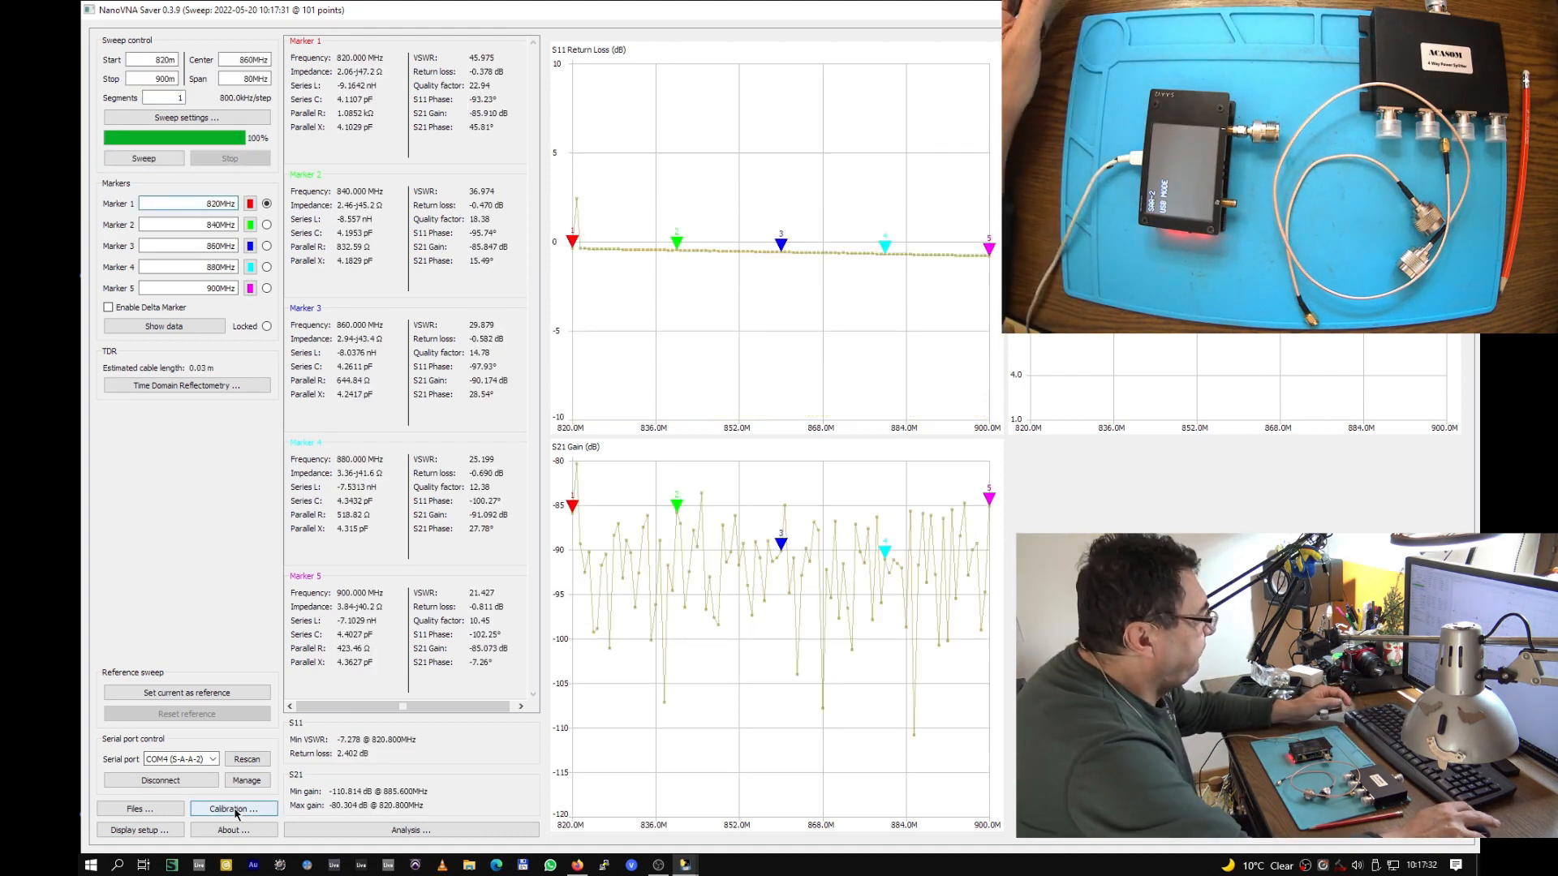
- Load the previously saved calibration file from the Calibration window
click(234, 808)
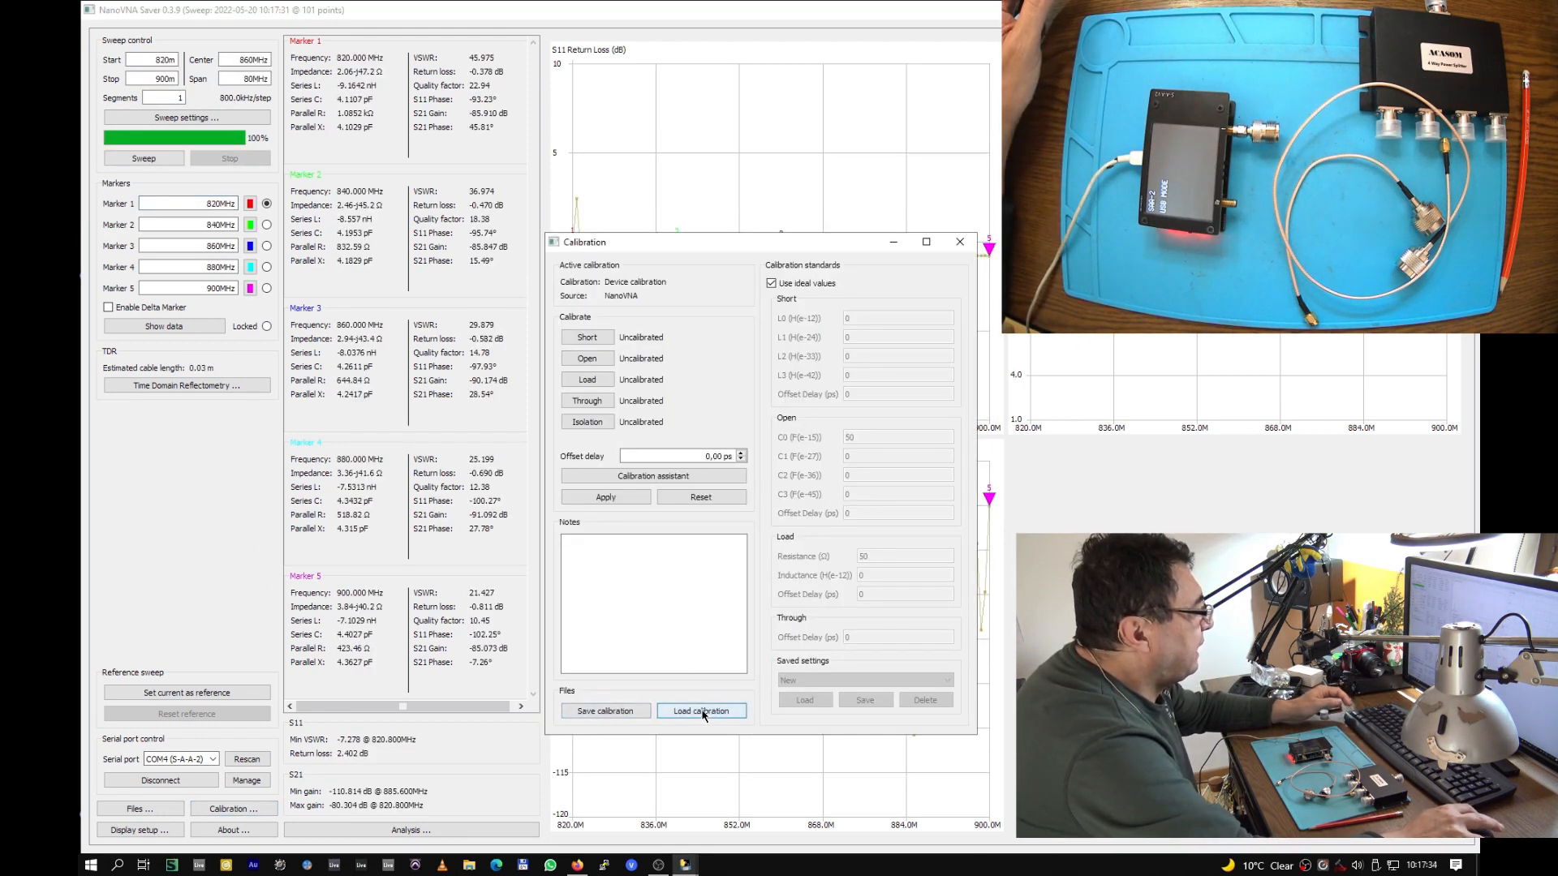
click(701, 711)
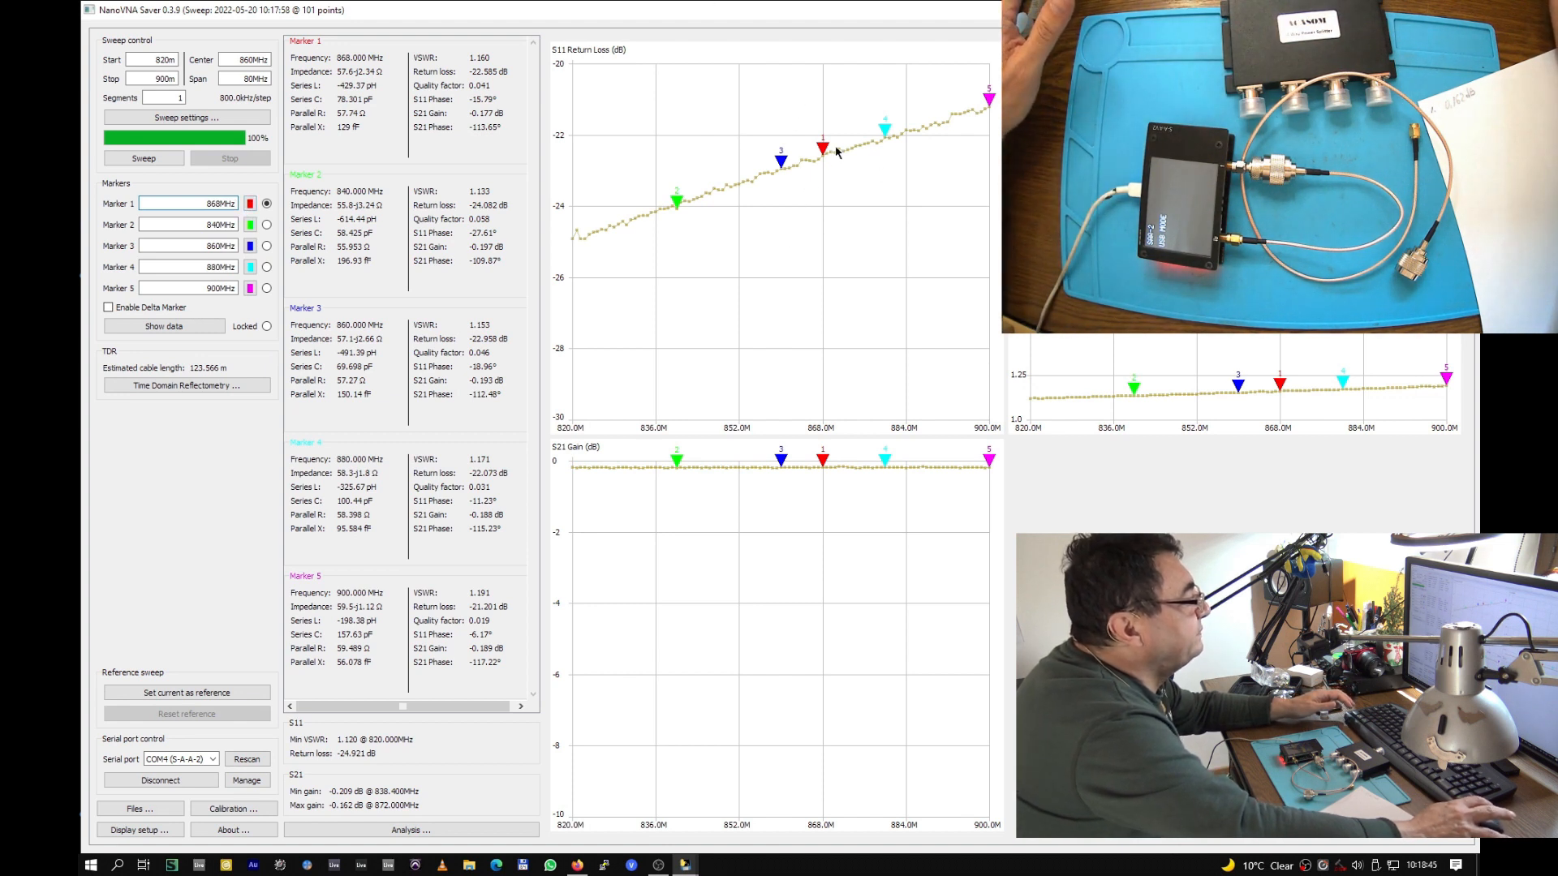
mouse_move(823, 282)
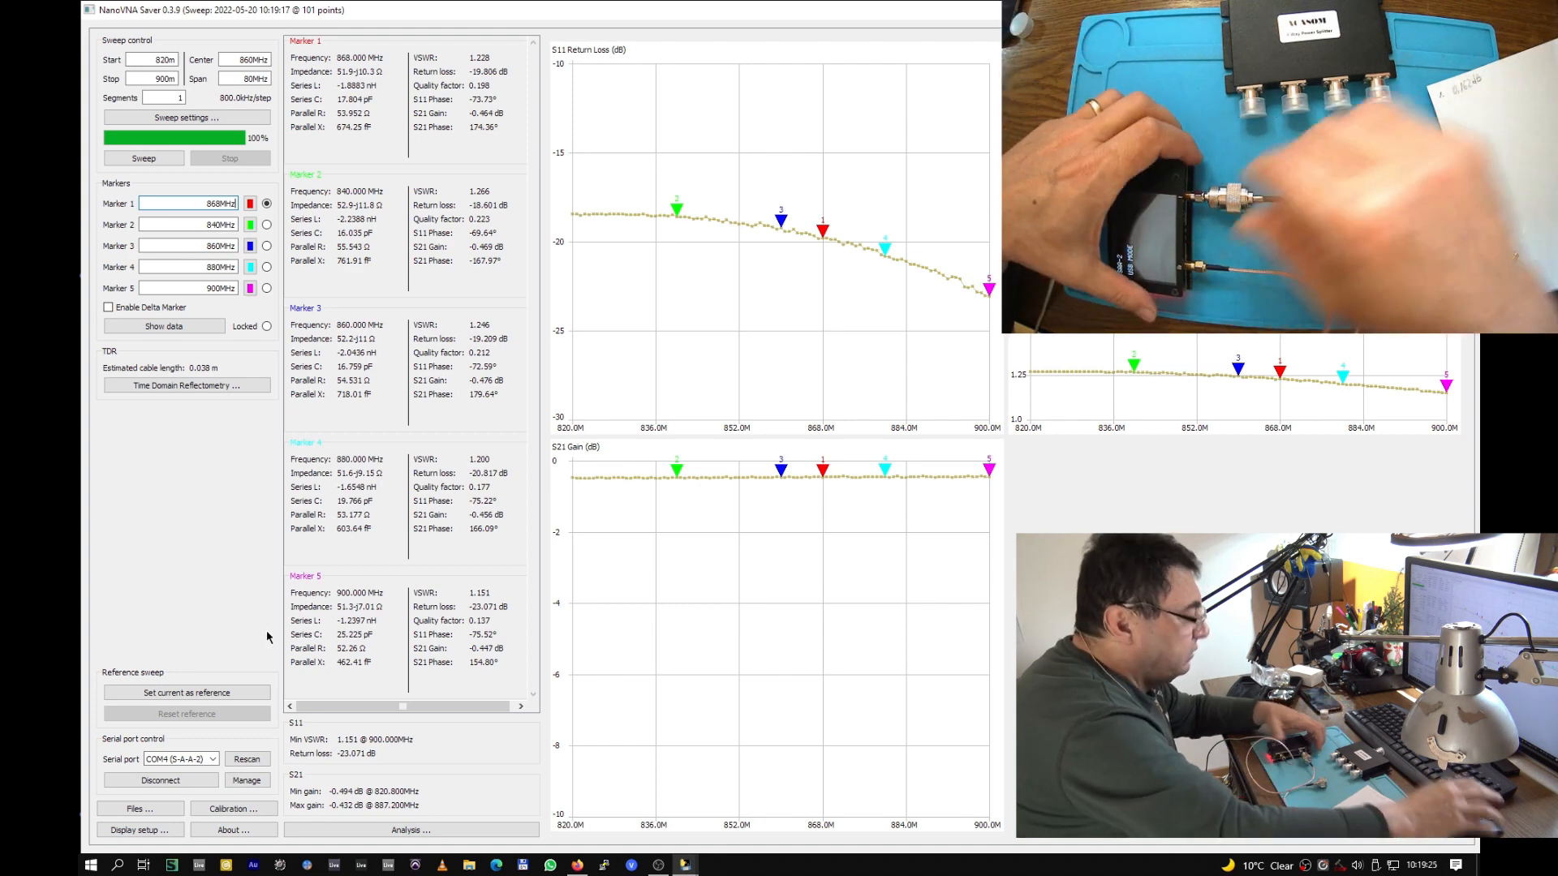
- Re-sweep the cable, confirming about −0.44 to −0.49 dB S21 loss
click(143, 158)
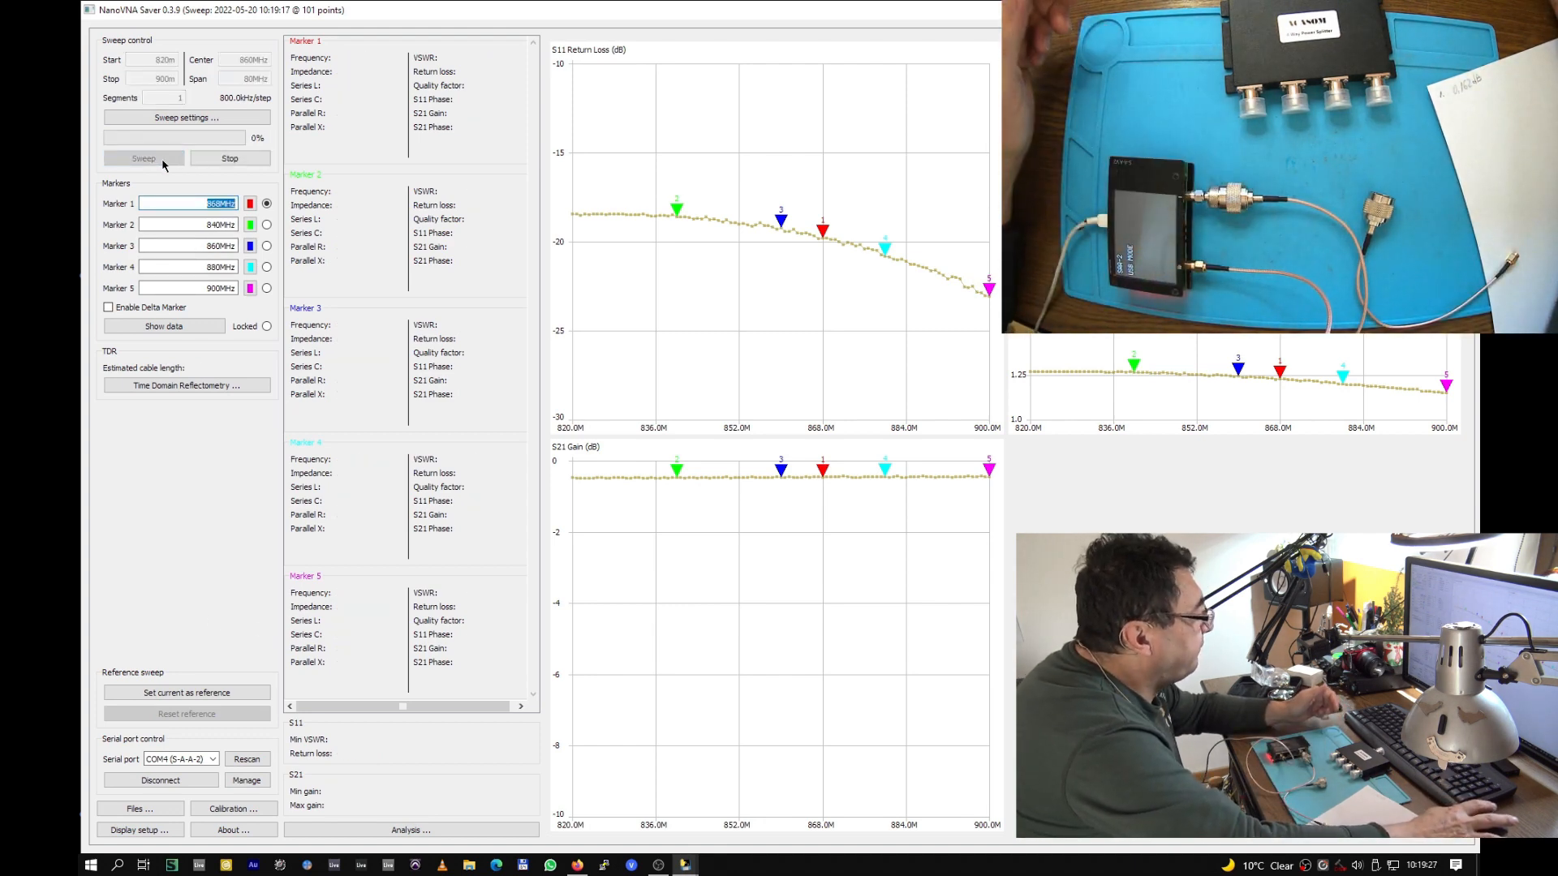
click(143, 157)
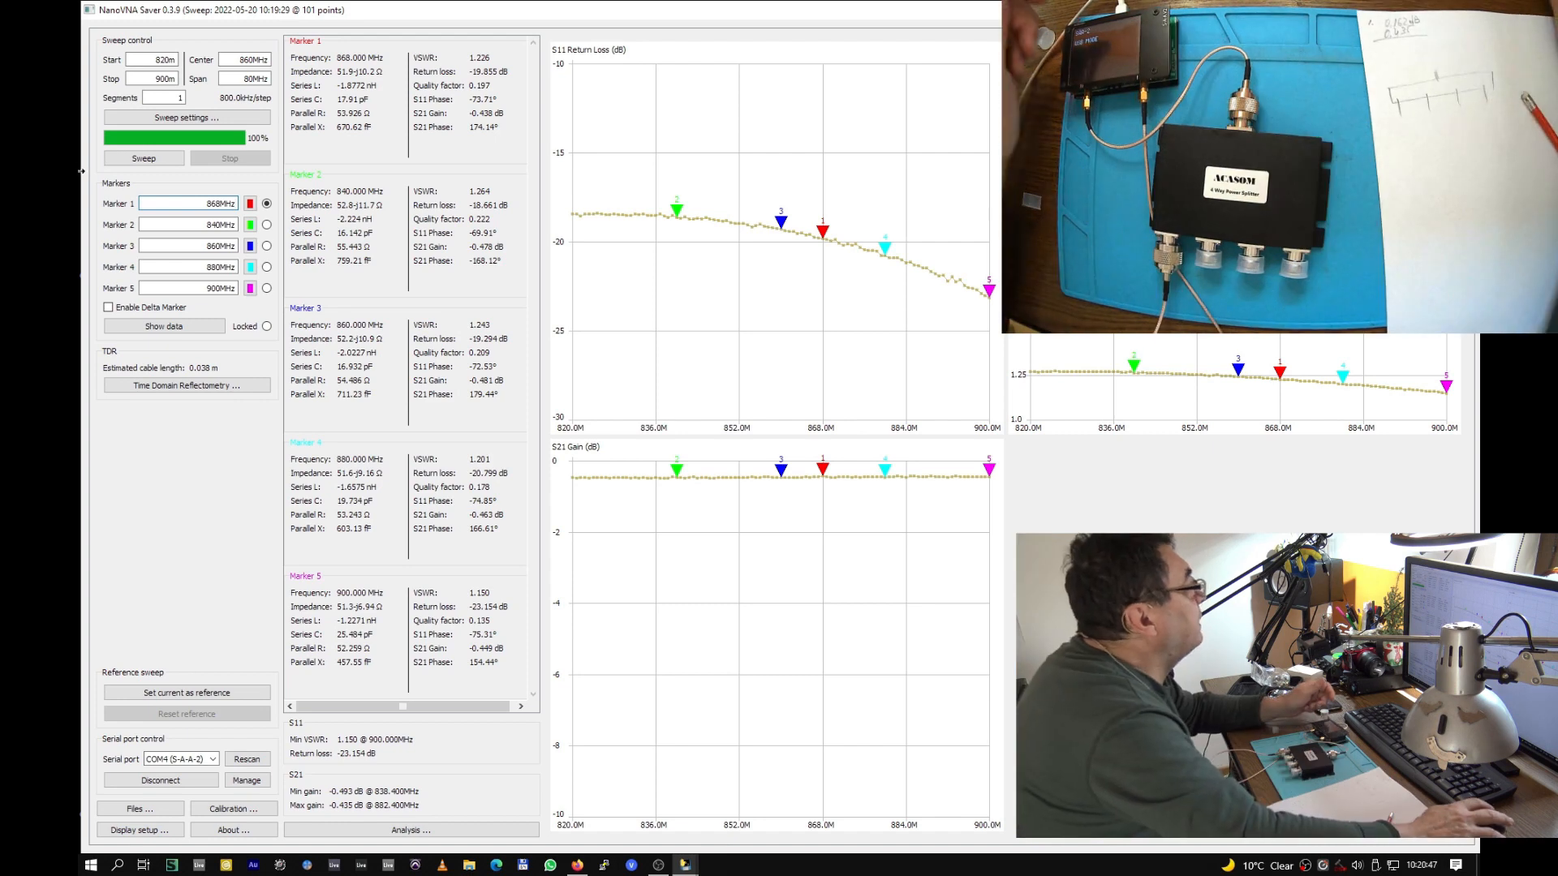
- Sweep each splitter output in turn, reading S21 around −7.2 to −7.9 dB
click(143, 157)
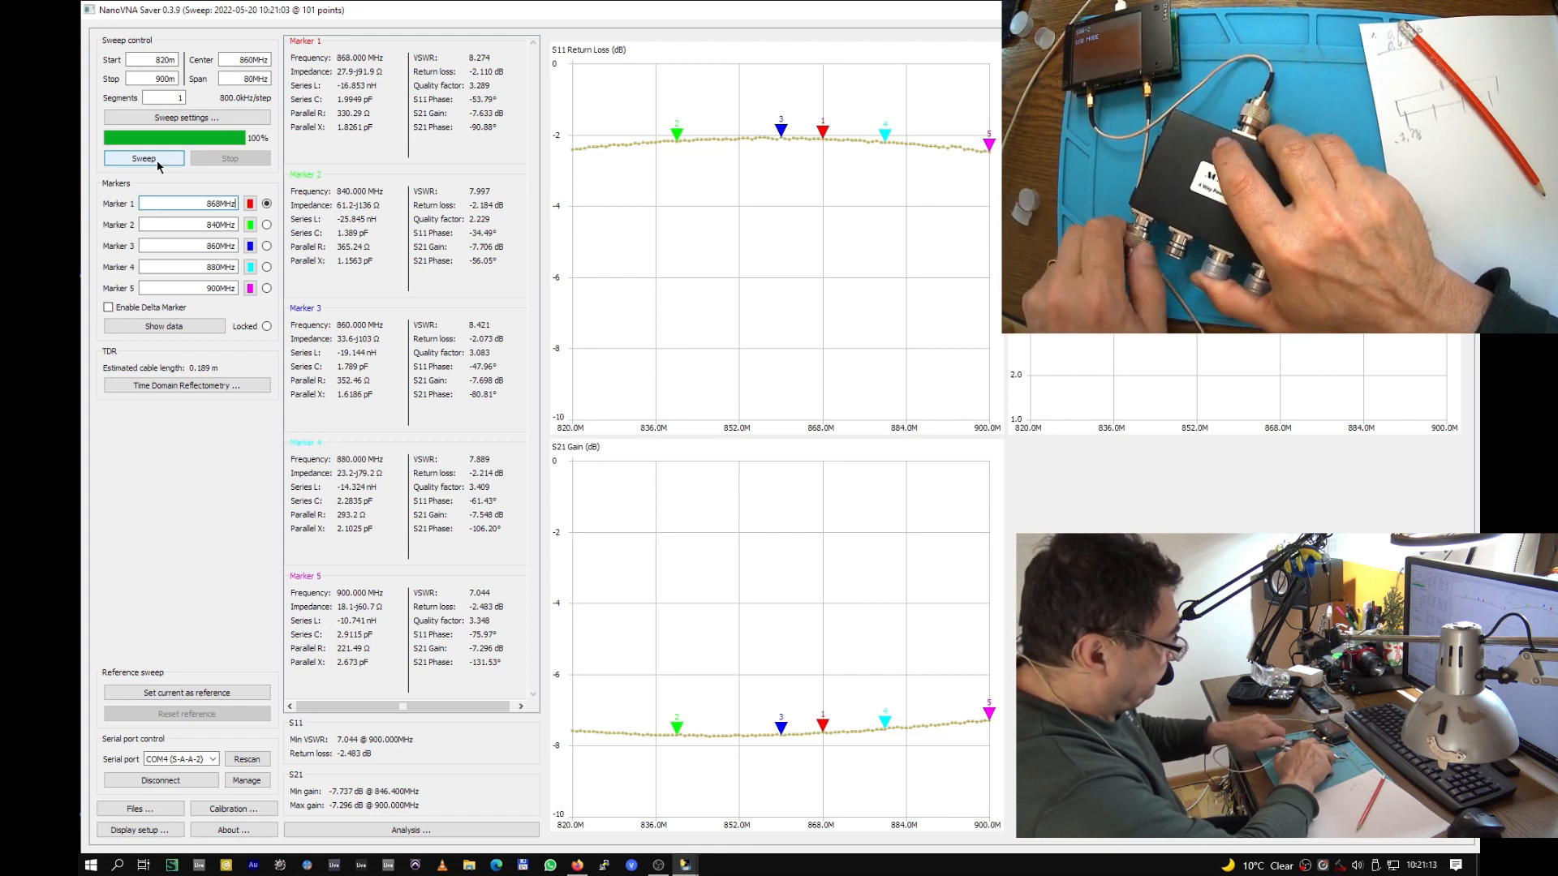
click(143, 157)
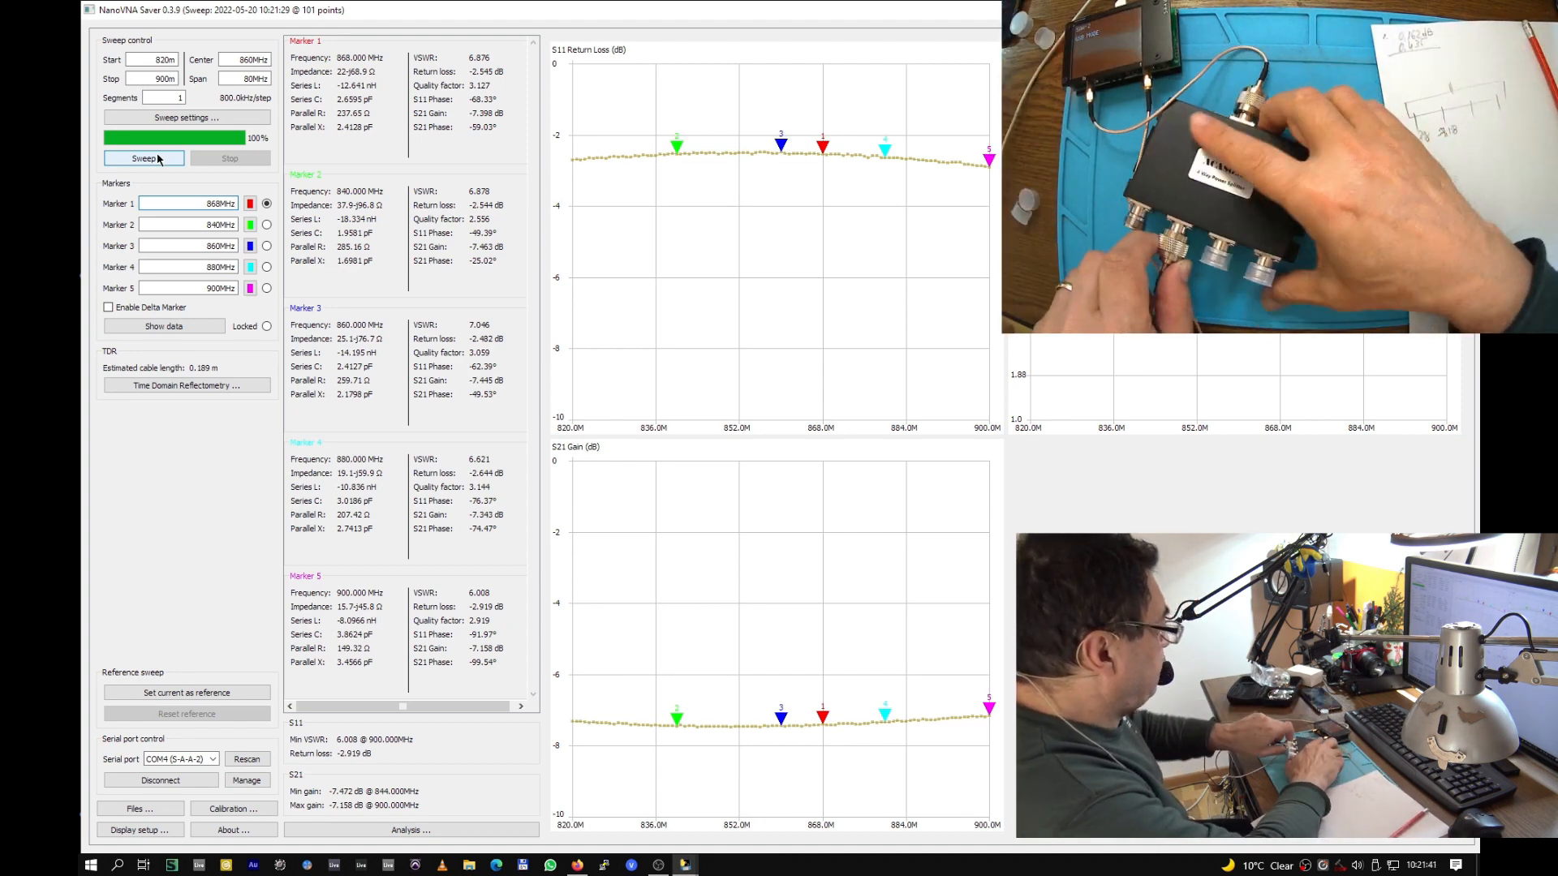
click(143, 157)
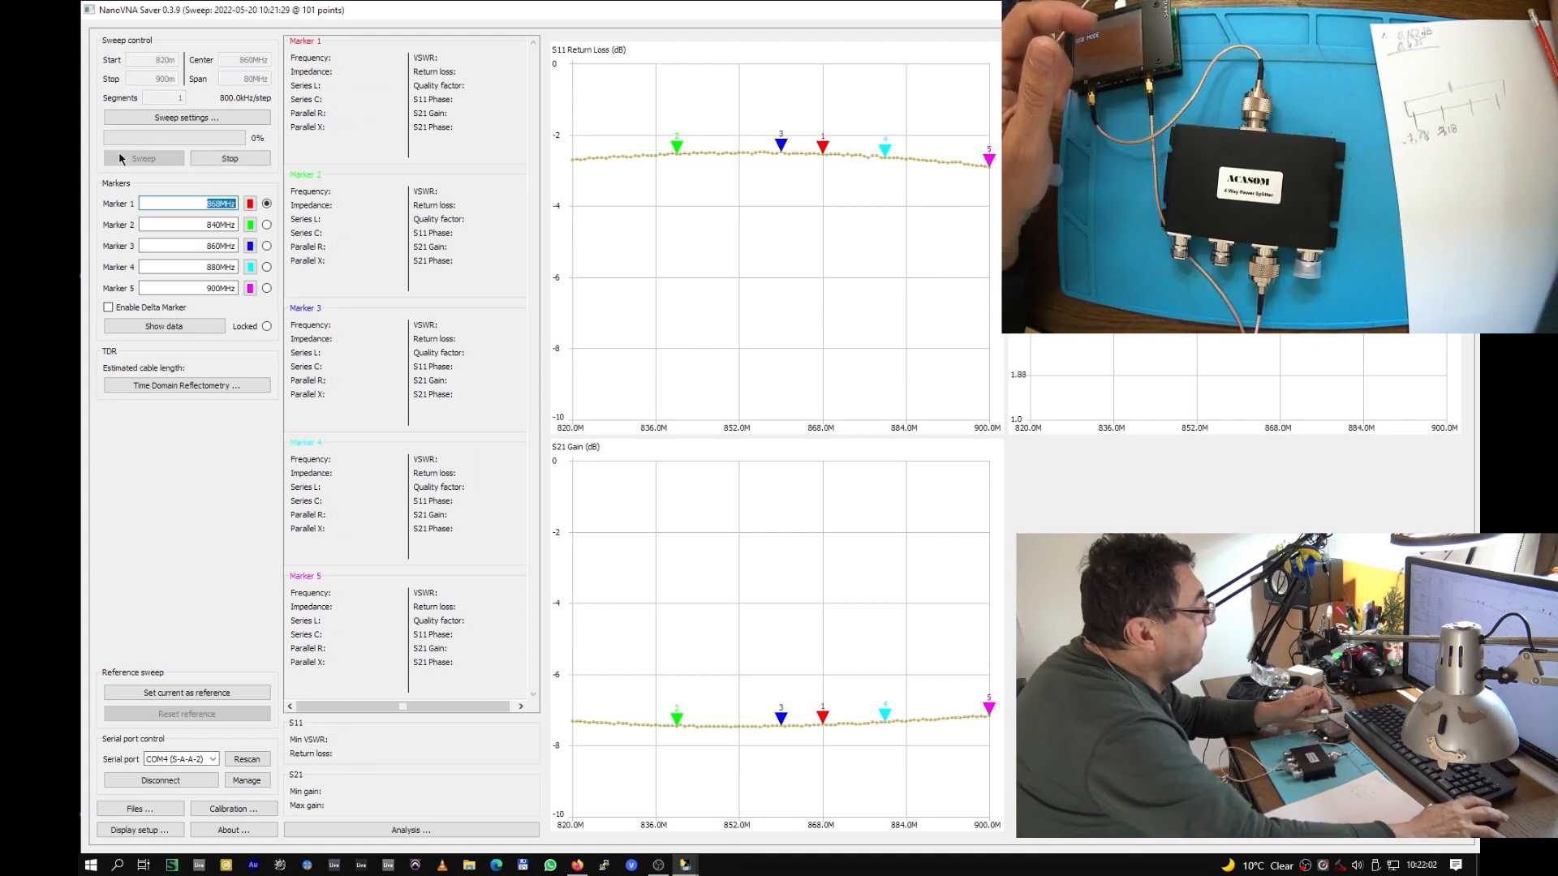
click(143, 157)
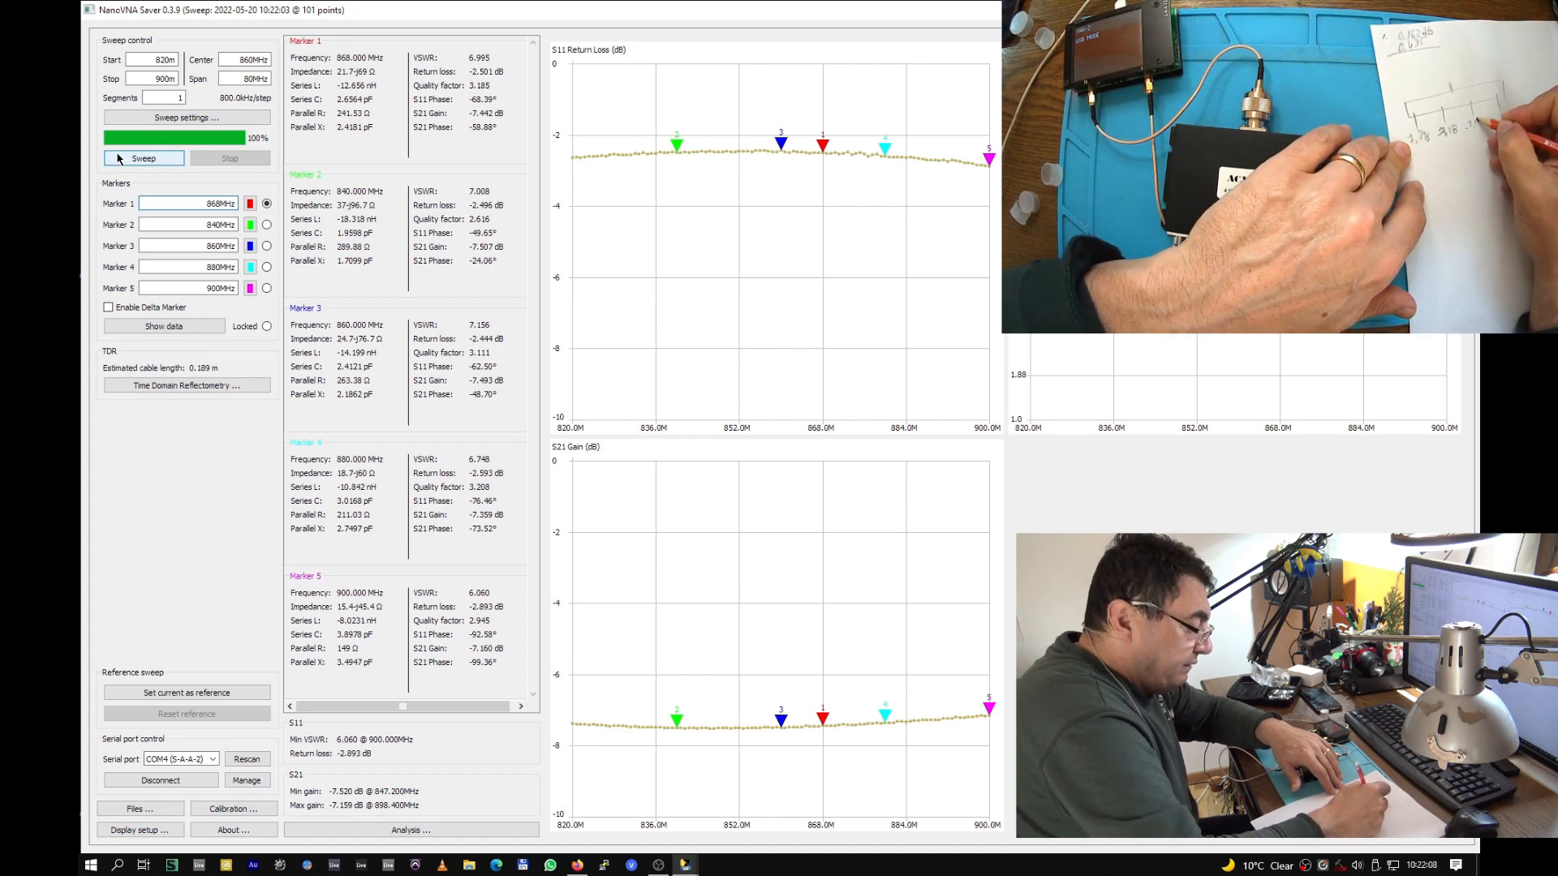
click(143, 157)
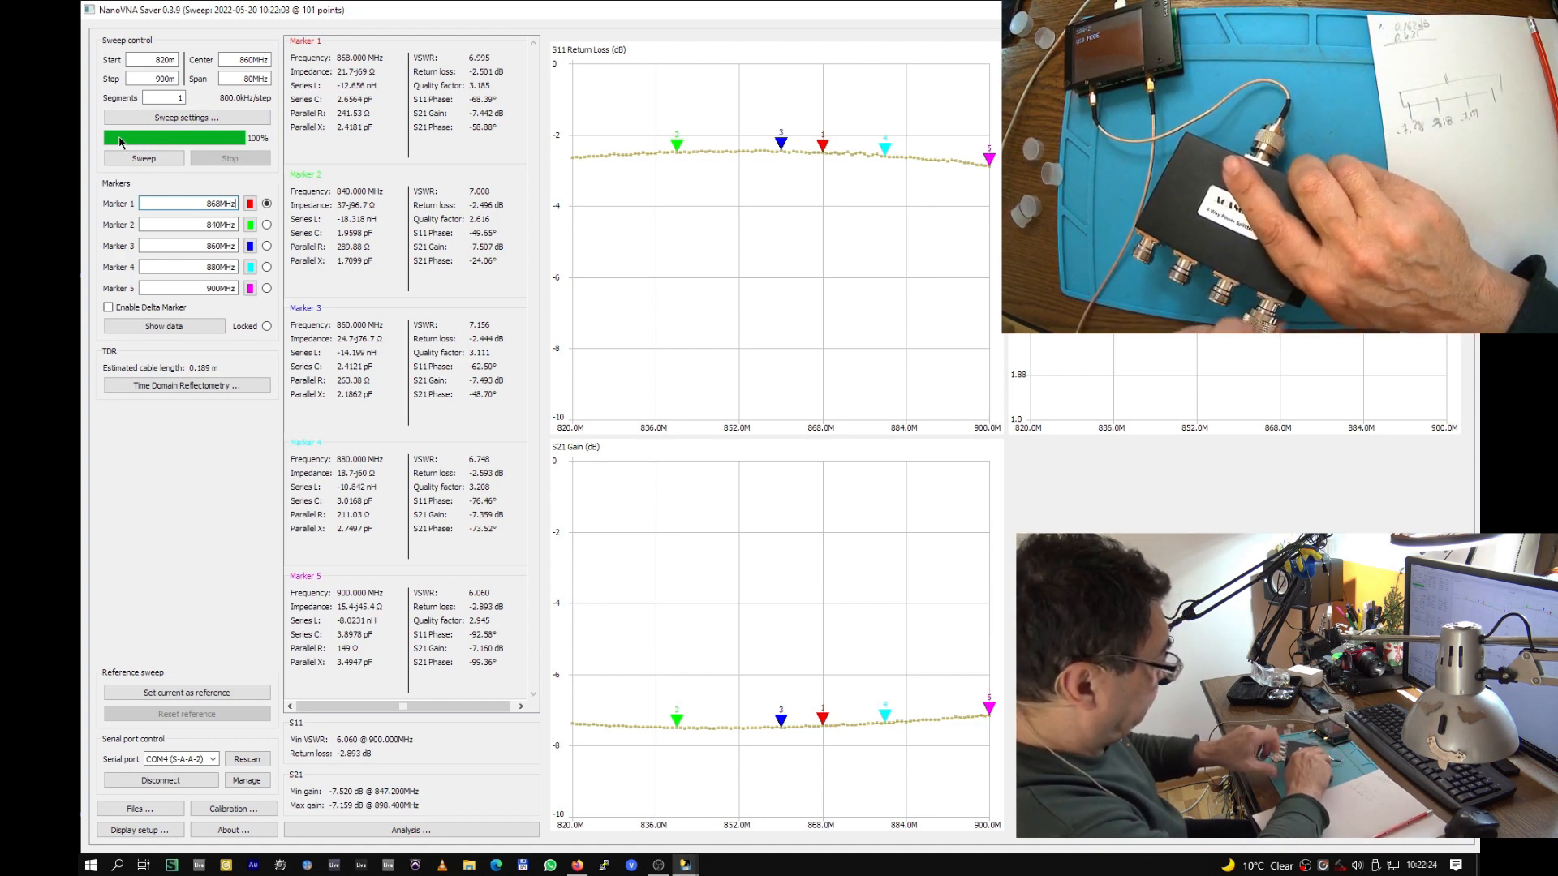
click(143, 157)
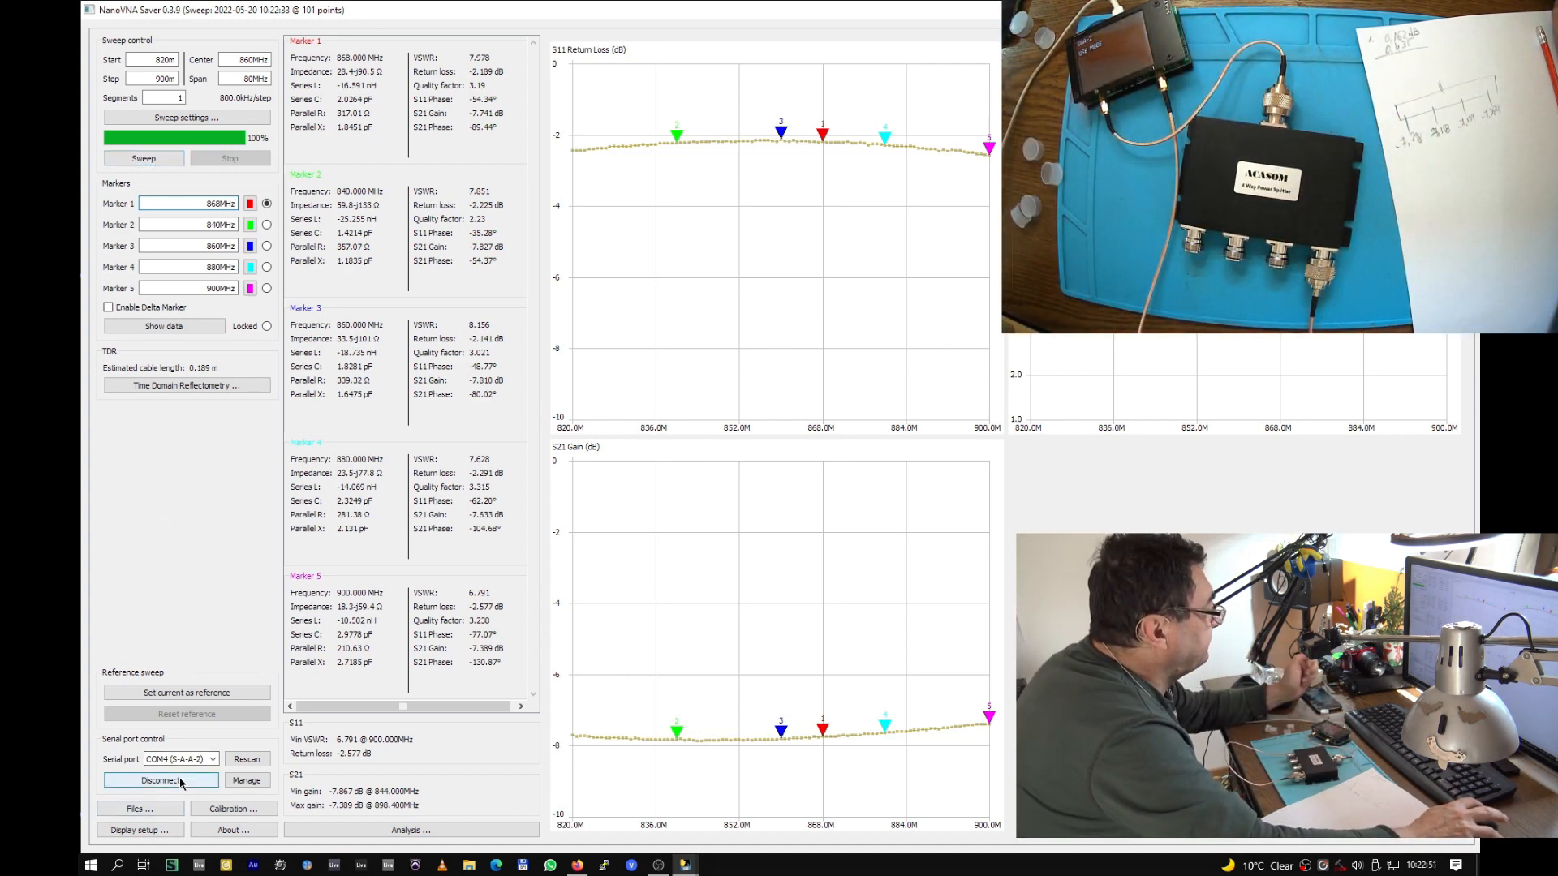
- Disconnect and reconnect the analyser, then start a fresh sweep
click(161, 780)
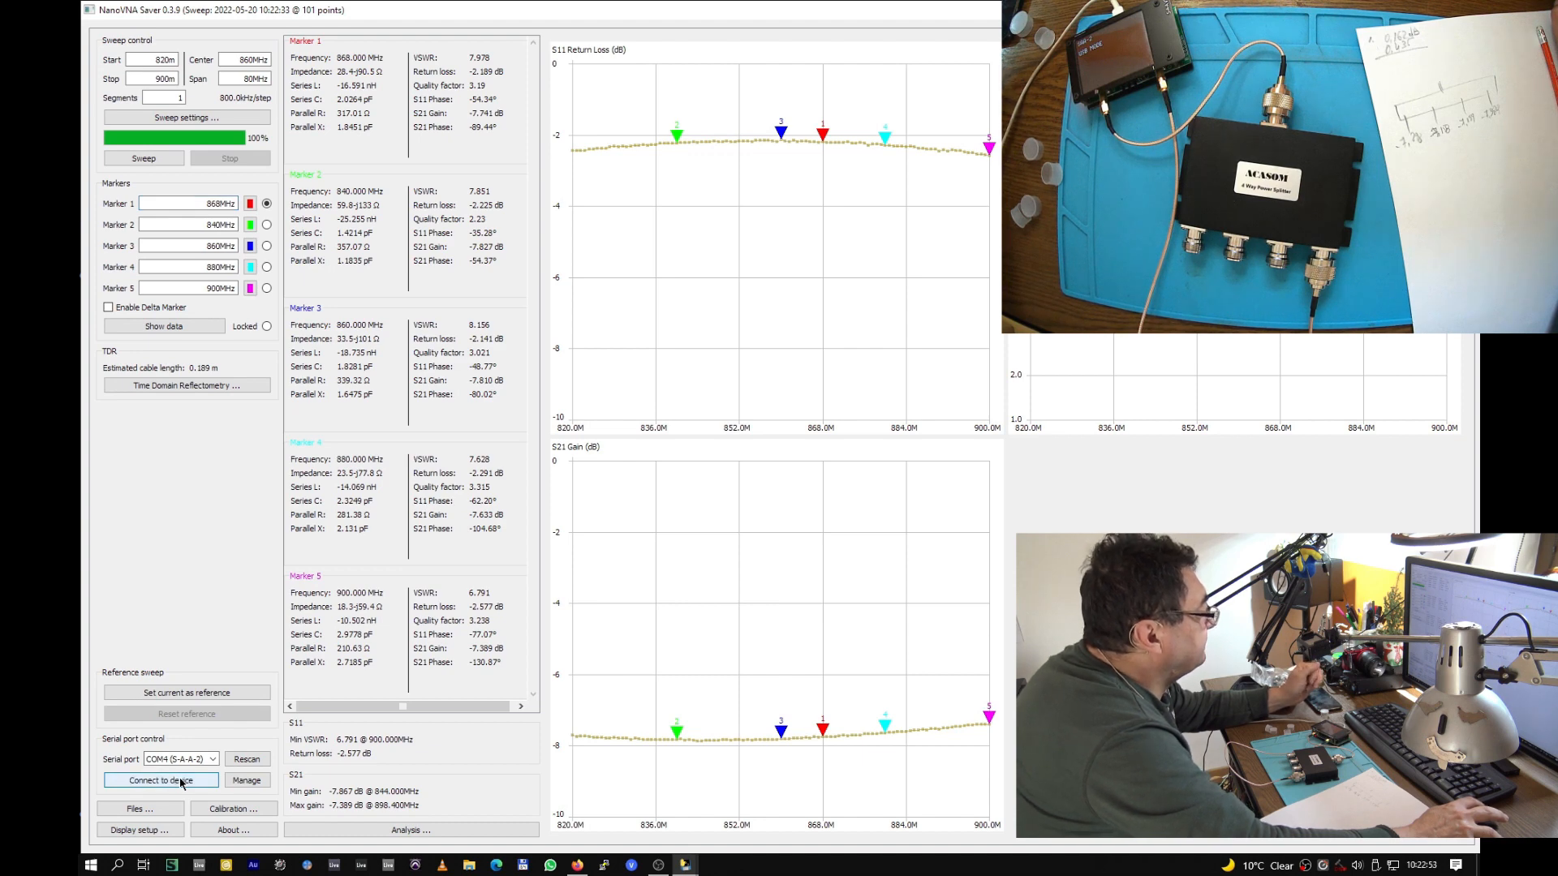
click(161, 781)
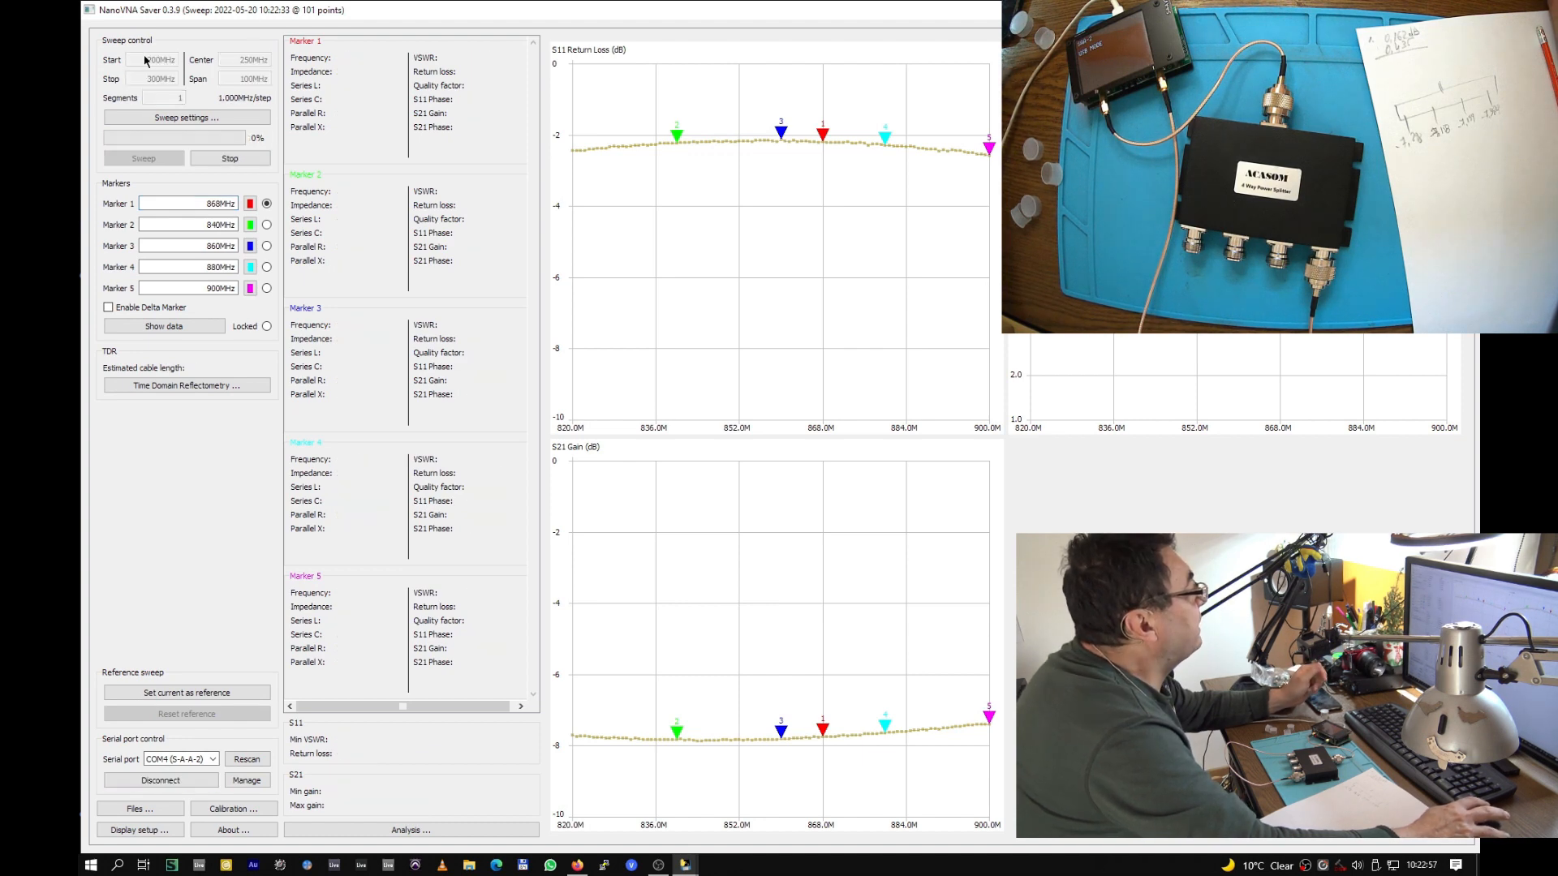
click(143, 157)
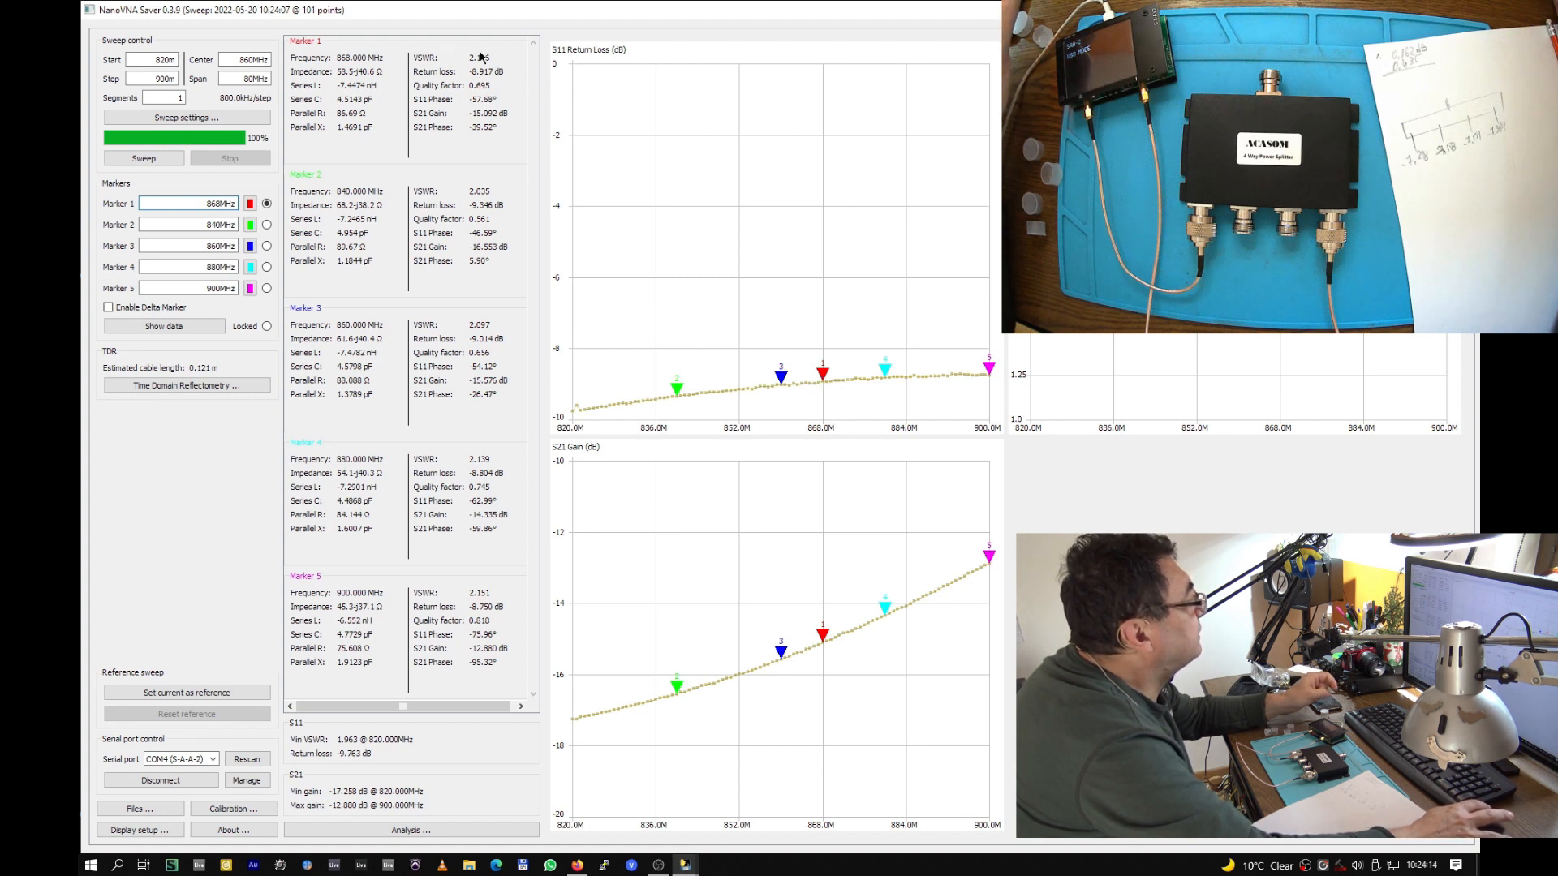
mouse_move(502, 104)
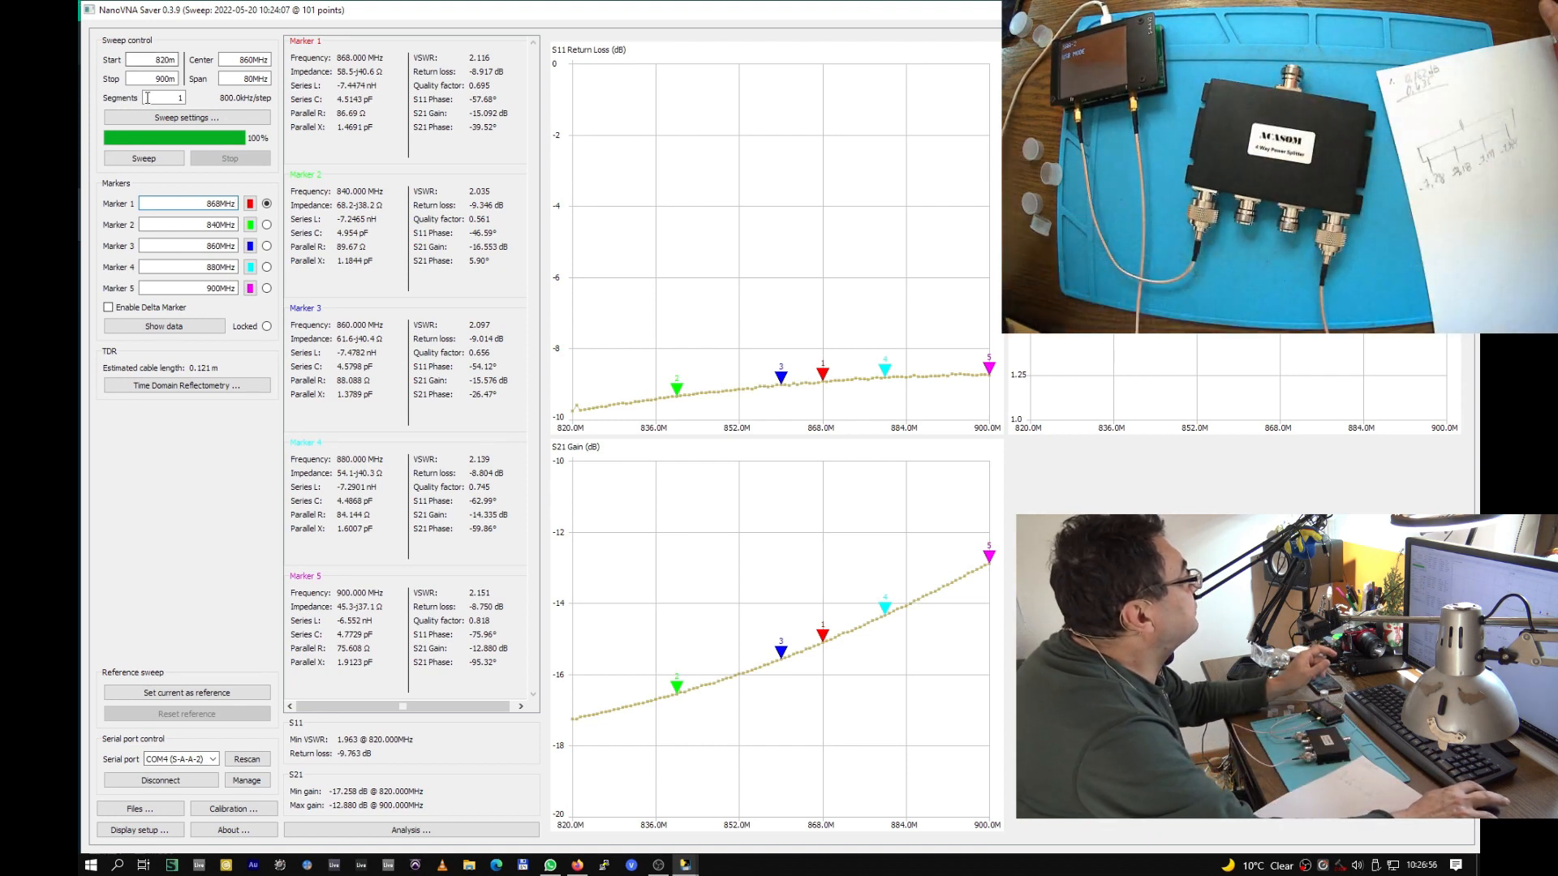
- Sweep two connected outputs for isolation, S21 about −17 to −13 dB
click(143, 157)
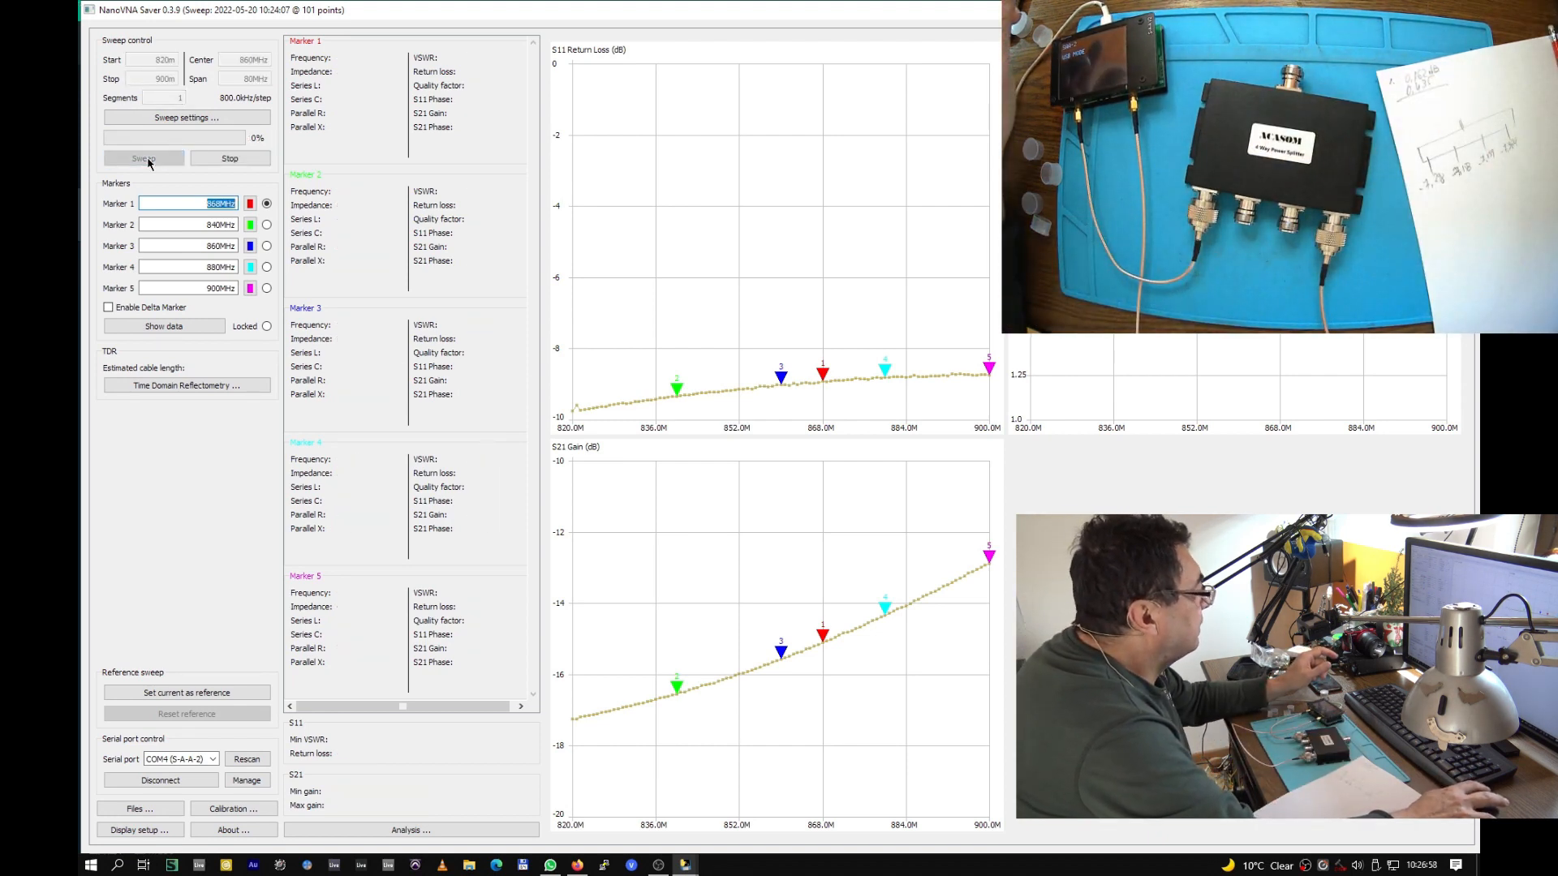
click(142, 157)
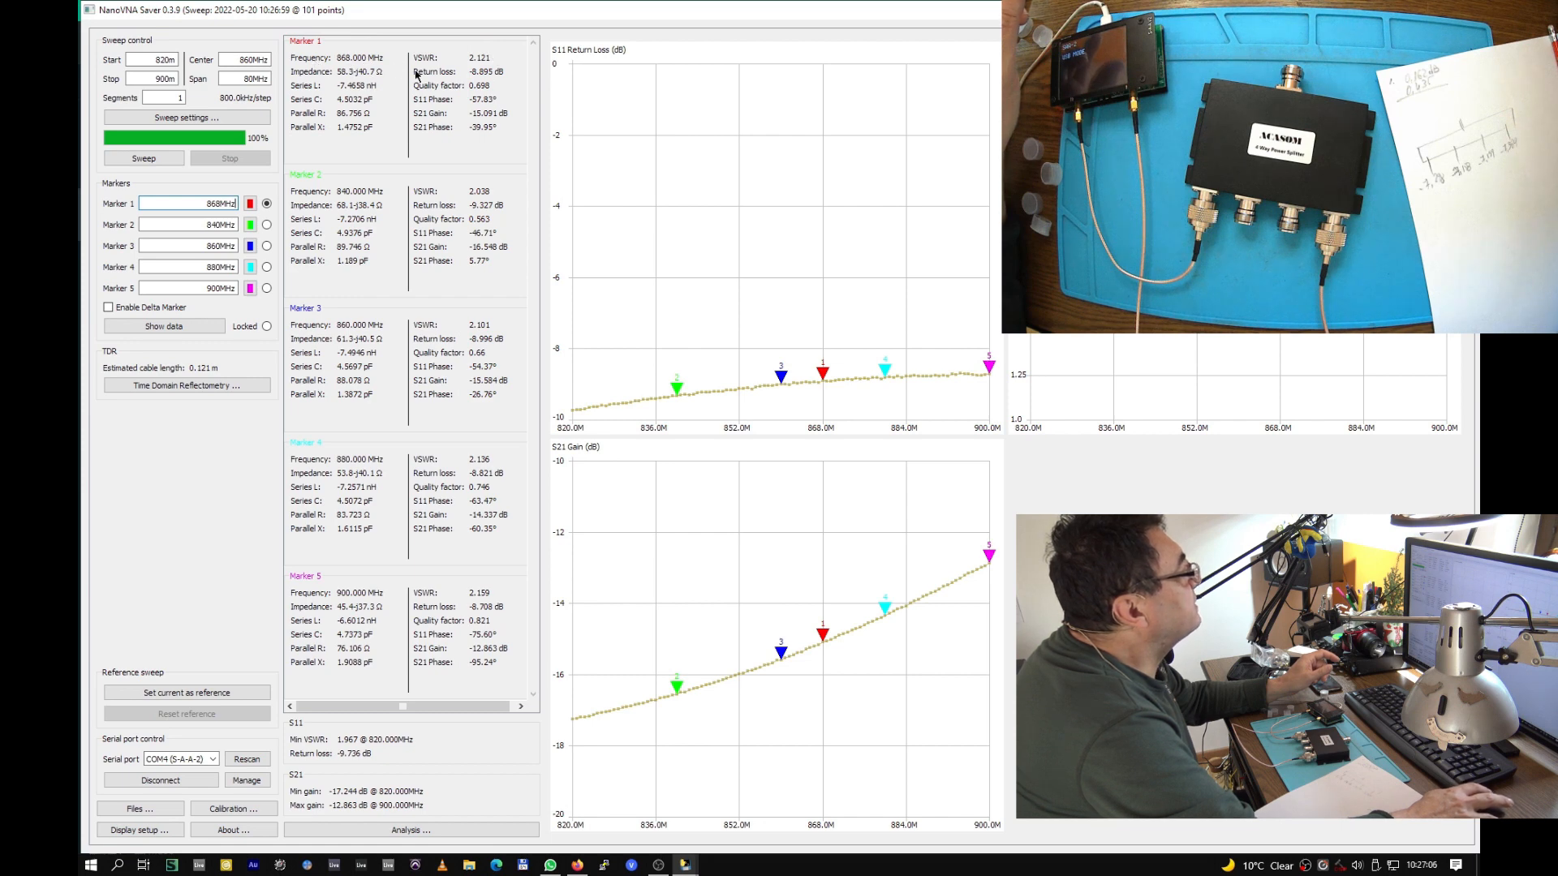
mouse_move(503, 78)
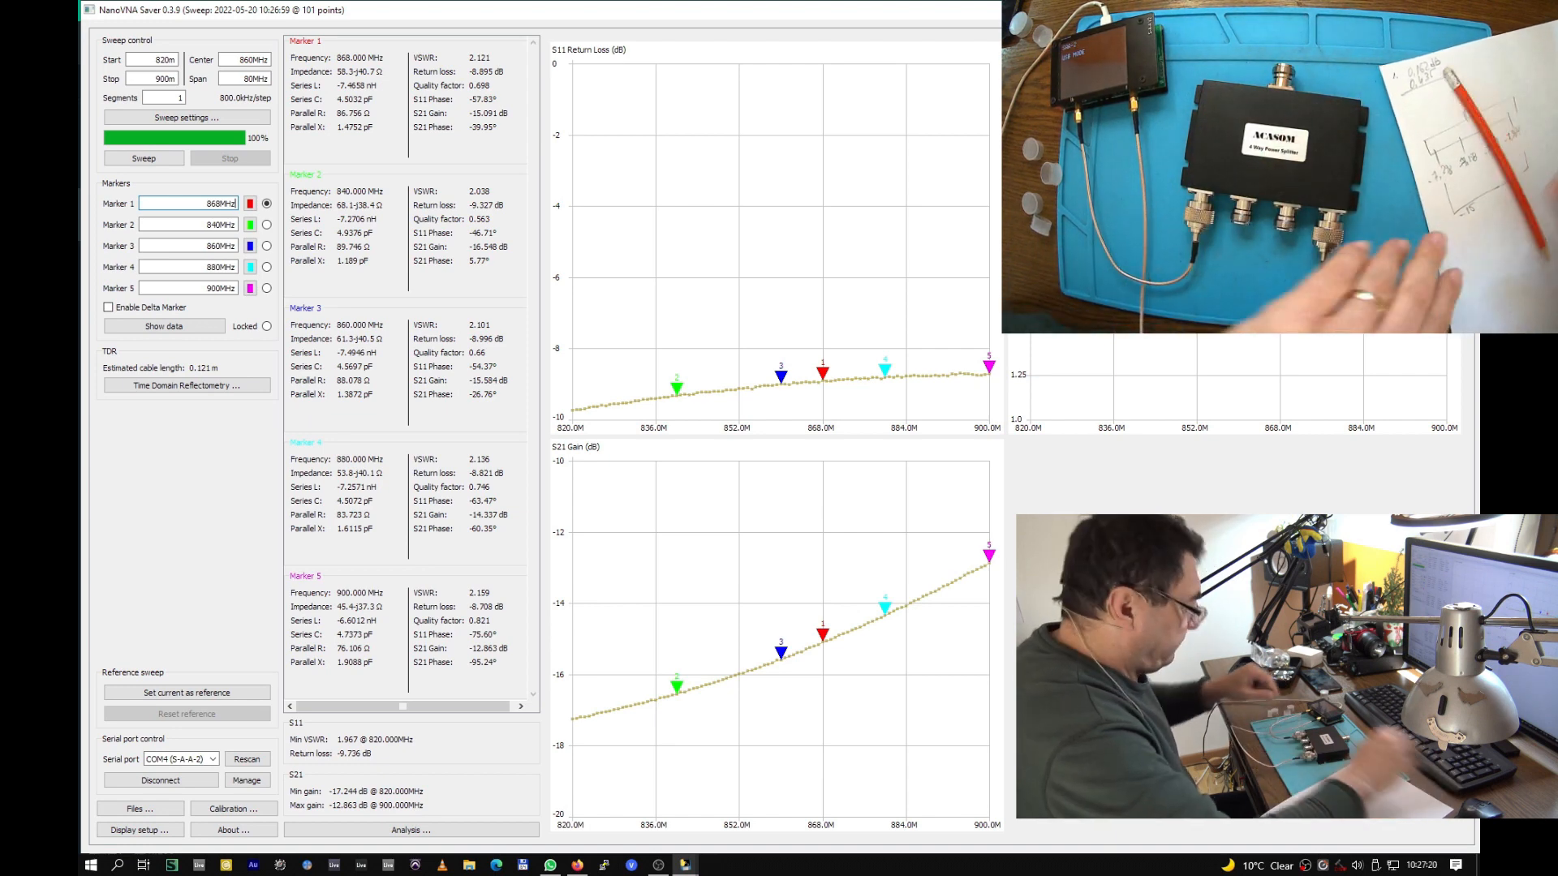
- Sweep the next port pairs, showing isolation around −15 to −11 dB
click(142, 157)
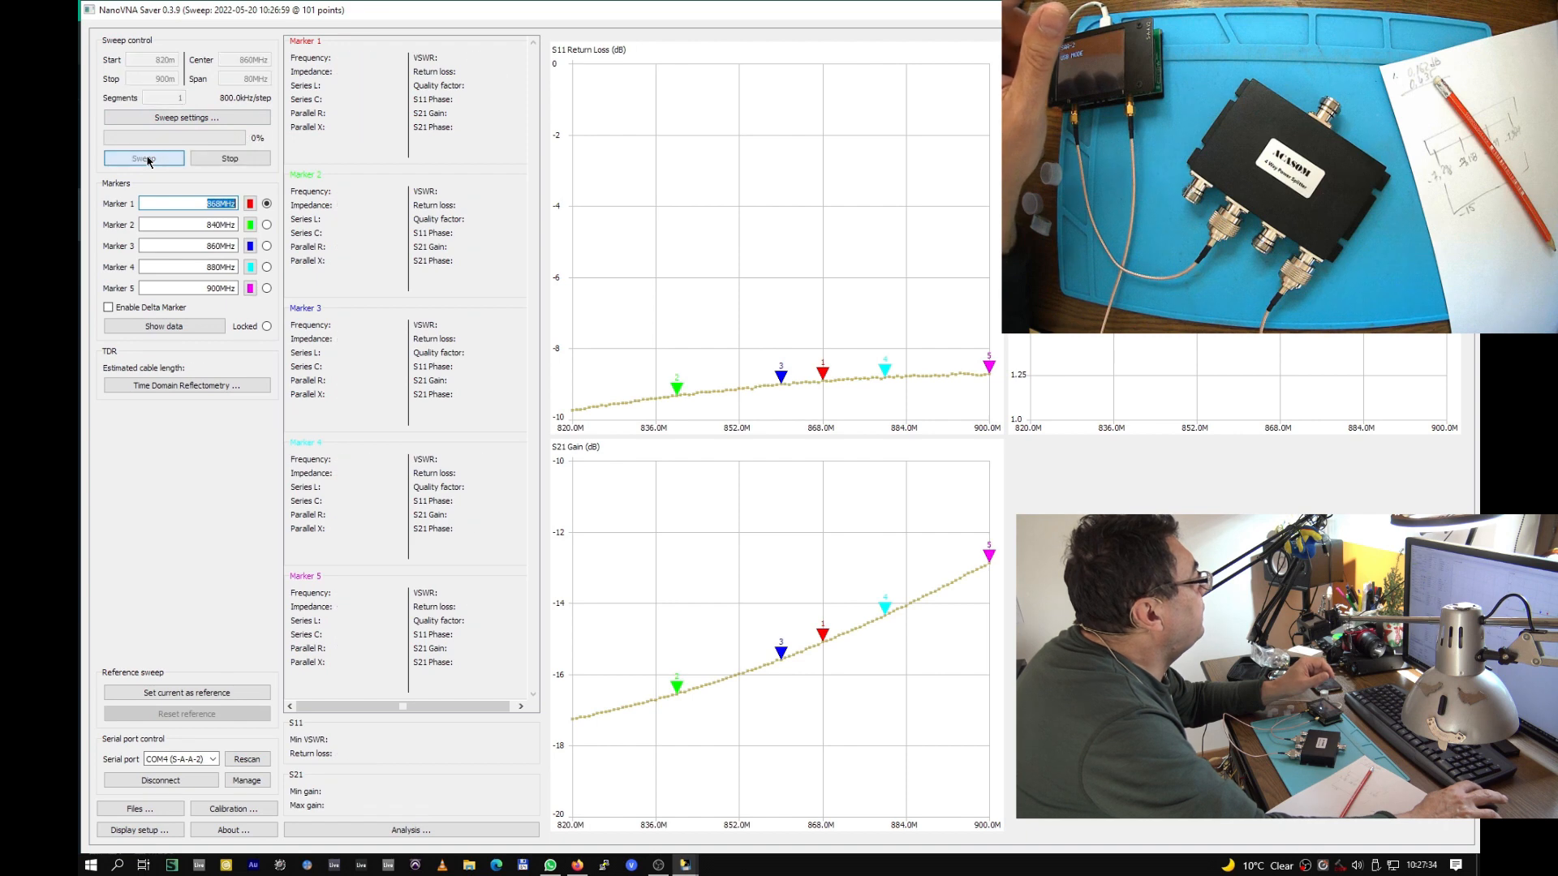
click(143, 158)
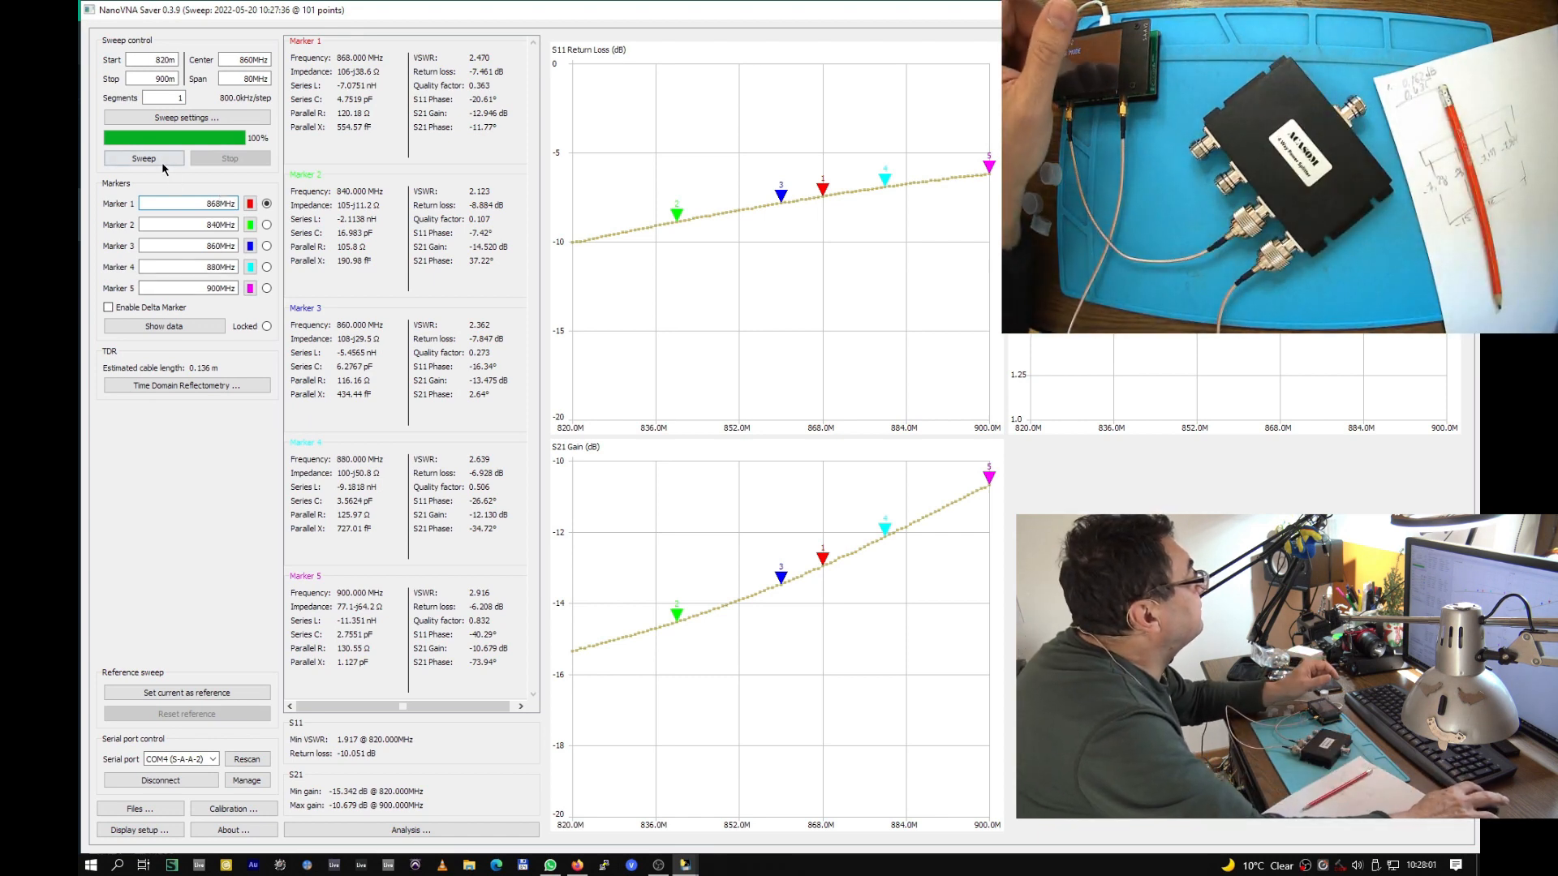
click(143, 157)
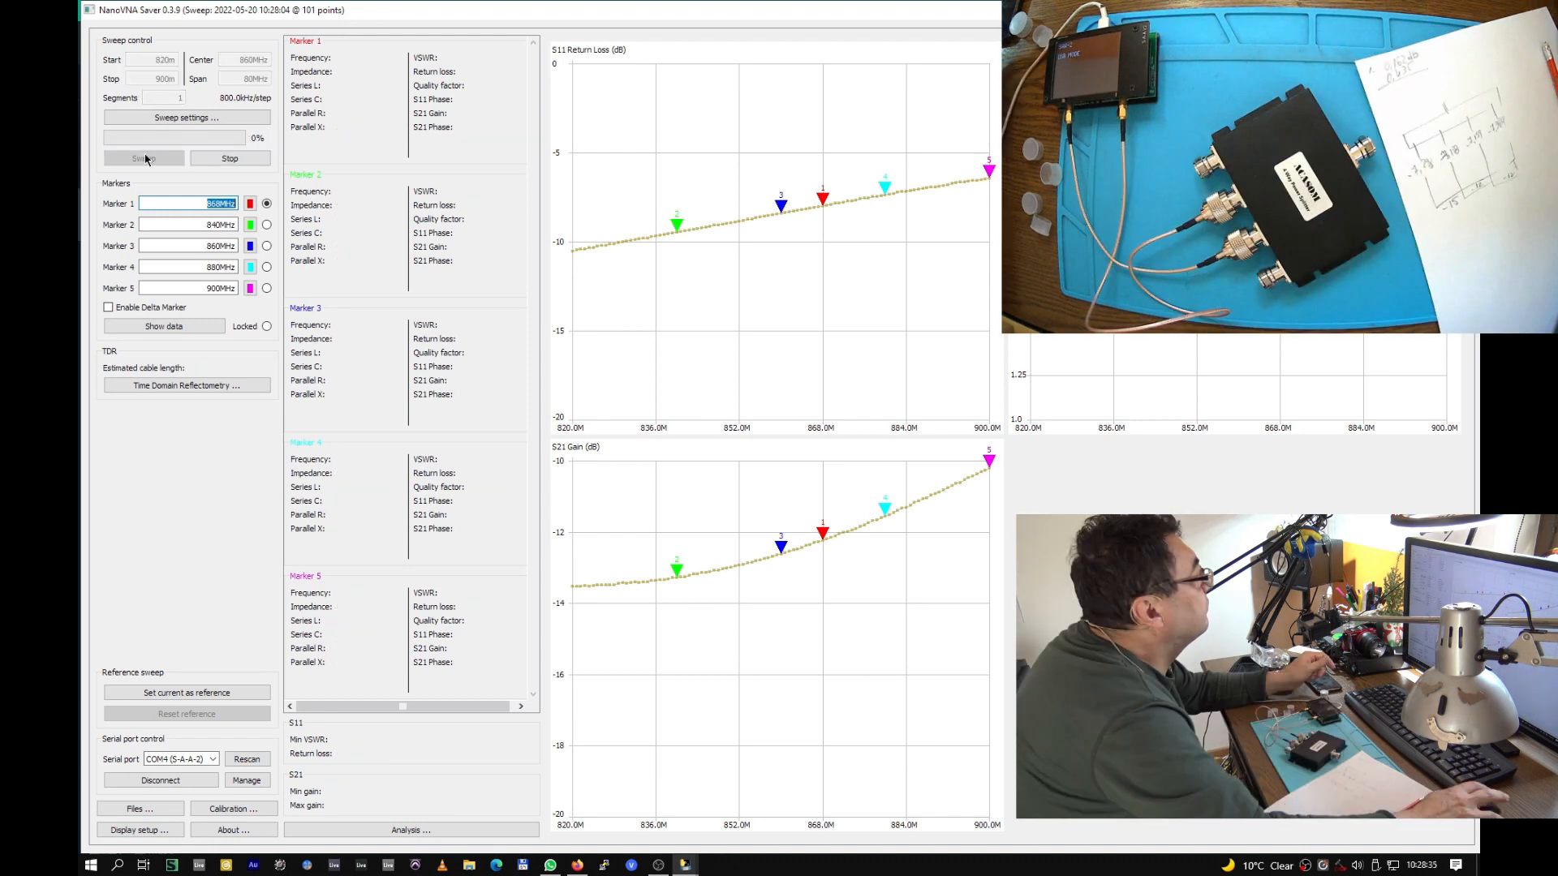
- Sweep the remaining port pairs, with S21 between roughly −15 and −8 dB
click(143, 158)
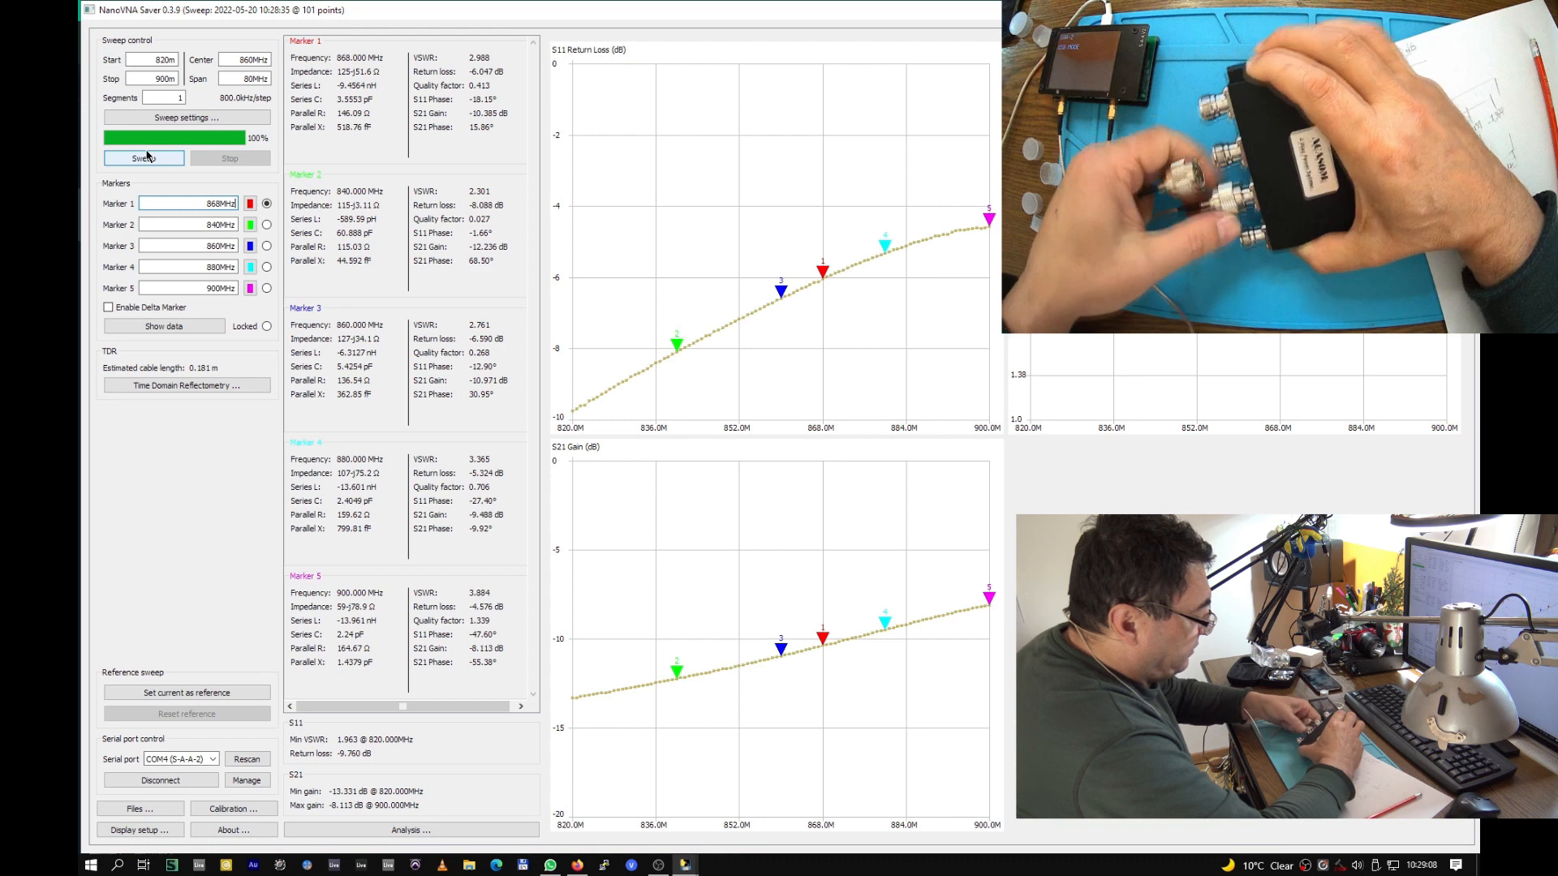
click(143, 158)
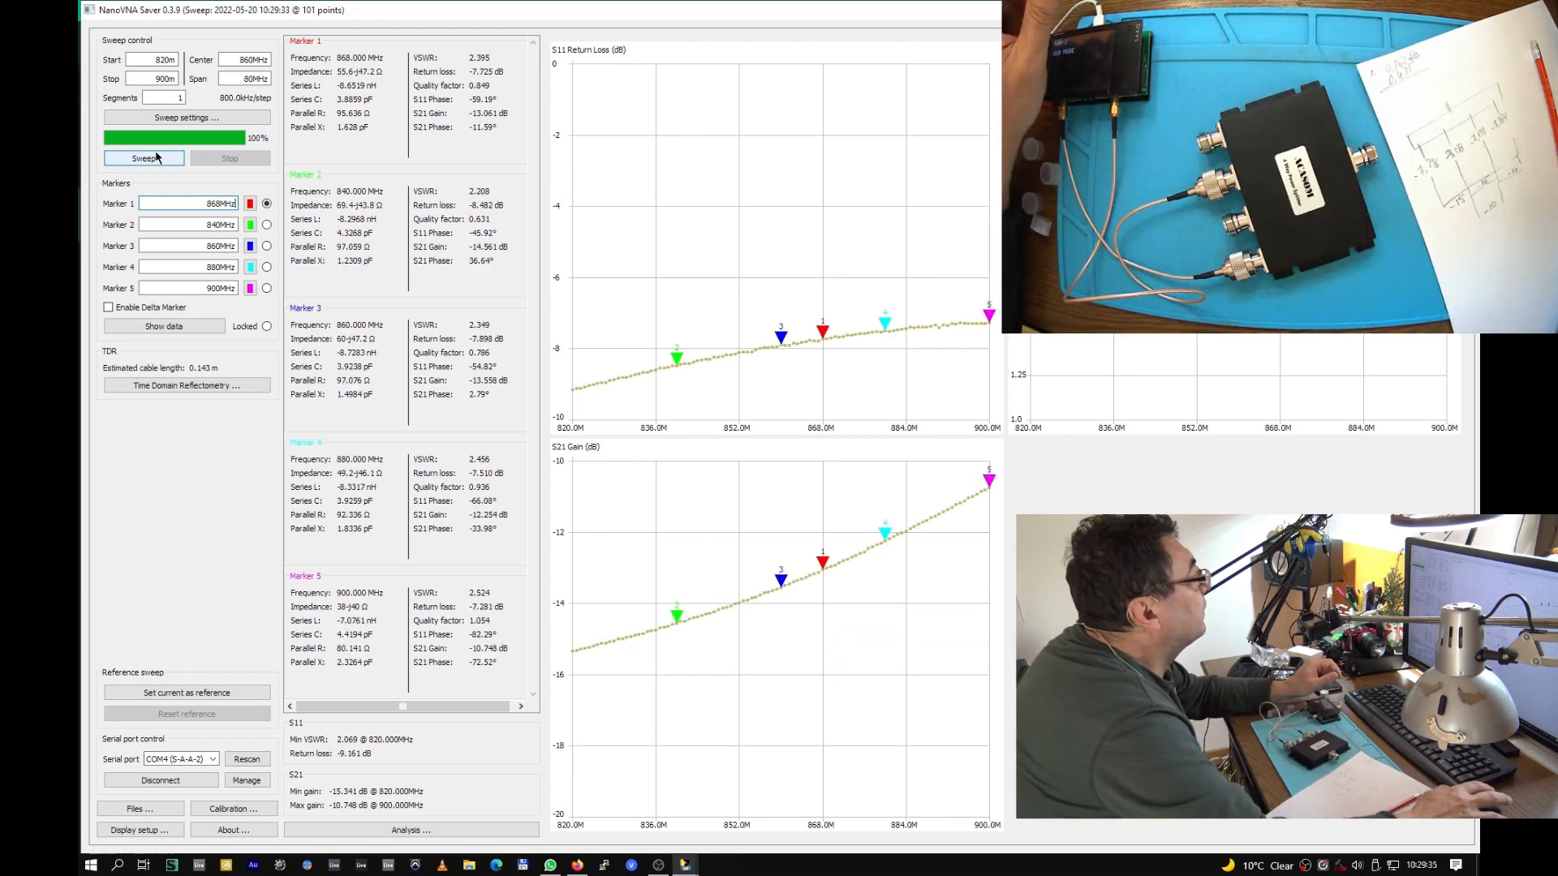